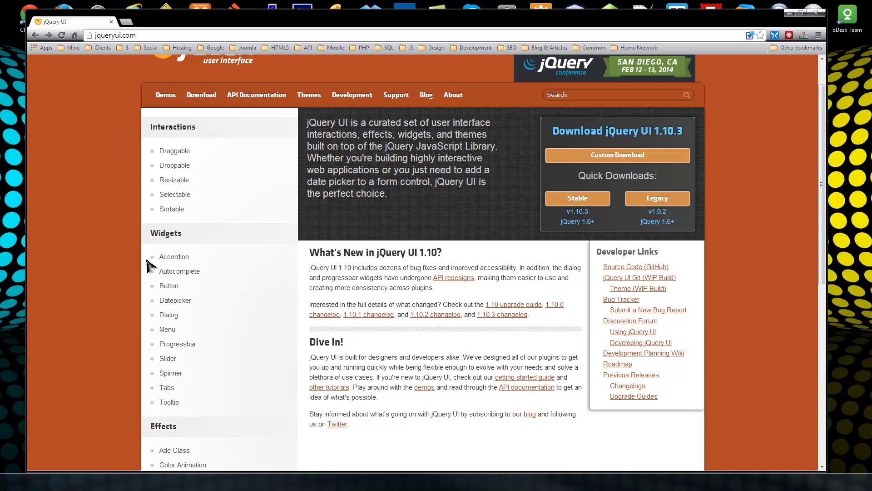
Create a new folder named jqwidgets inside htdocs
{"action": "scroll", "scroll_direction": "down", "scroll_amount": 3}
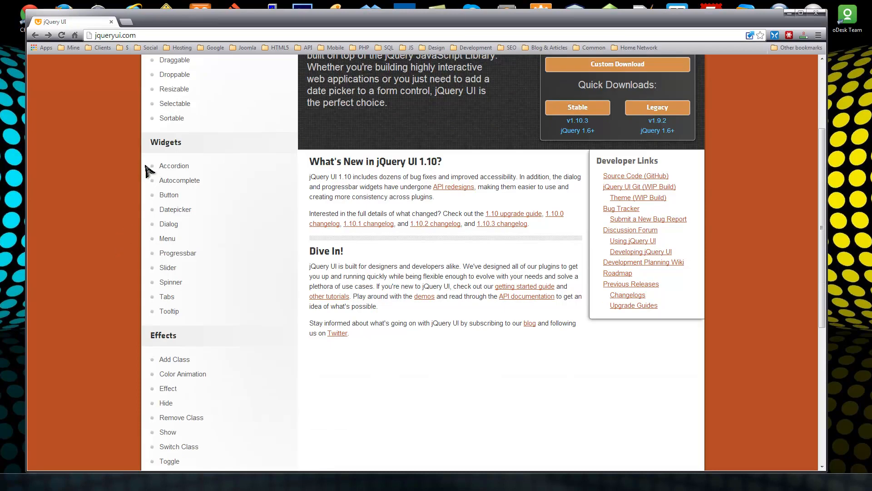
{"action": "mouse_move", "coordinate": [169, 194]}
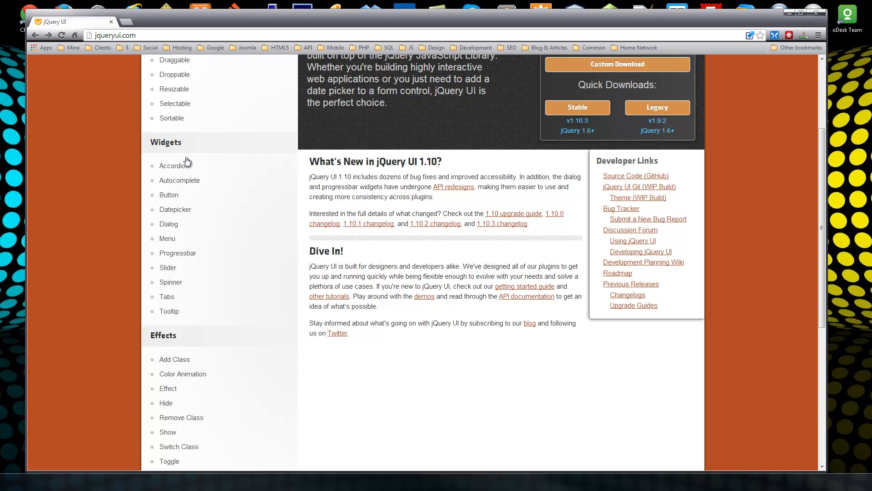
{"action": "mouse_move", "coordinate": [93, 295]}
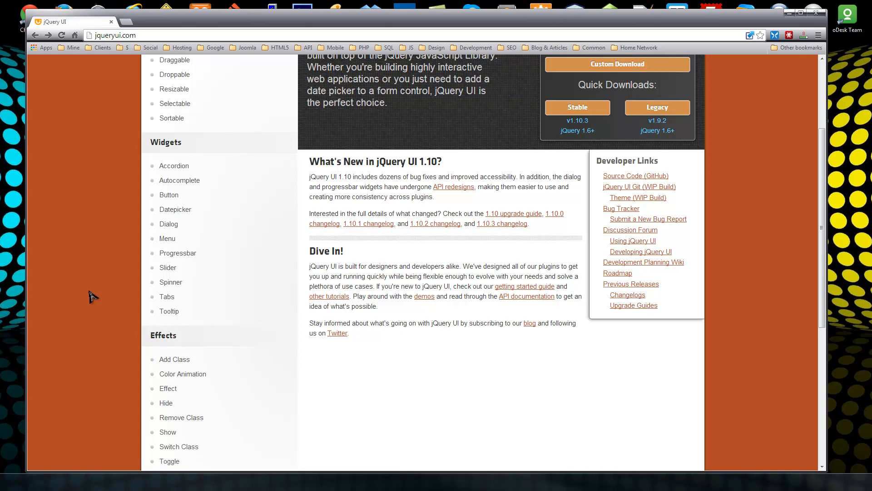
{"action": "mouse_move", "coordinate": [100, 209]}
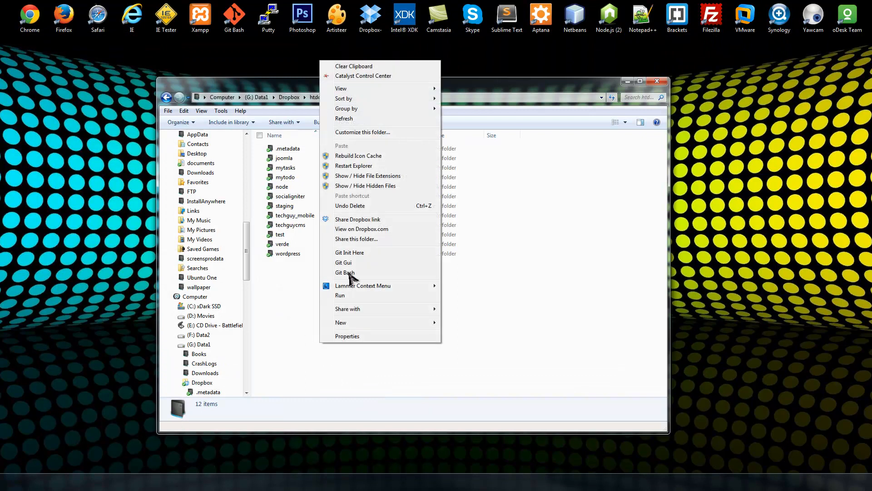
{"action": "mouse_move", "coordinate": [341, 322]}
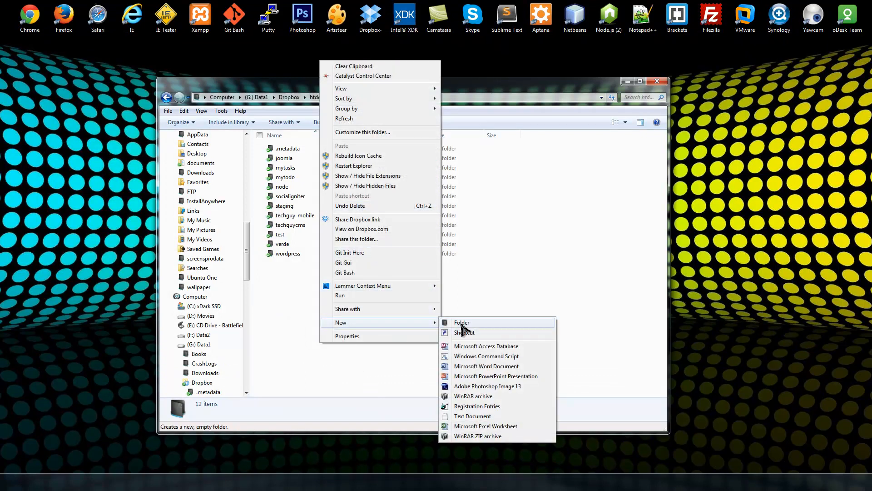
{"action": "left_click", "coordinate": [462, 322]}
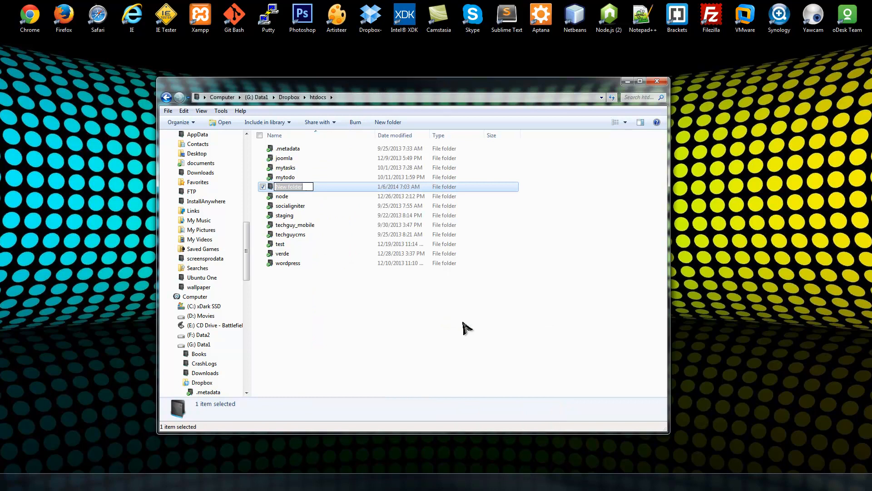
{"action": "type", "text": "jqw"}
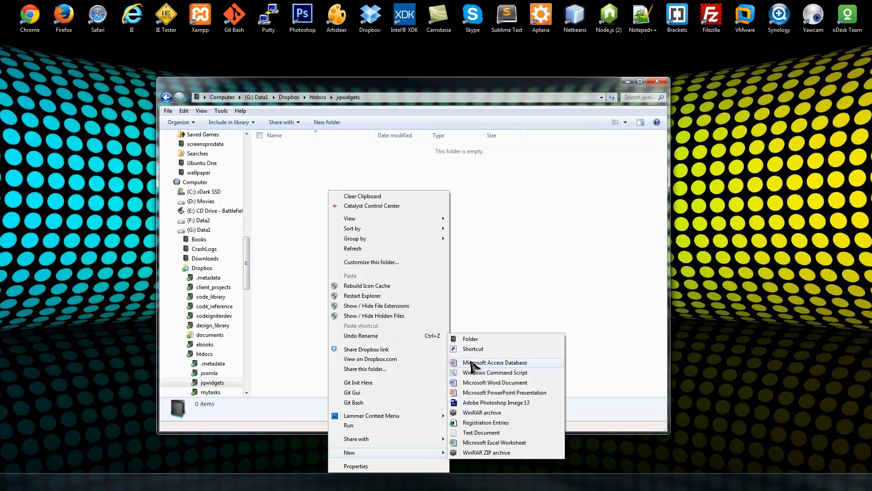
Create a js folder inside jqwidgets and enter it
{"action": "left_click", "coordinate": [469, 338]}
{"action": "type", "text": "js"}
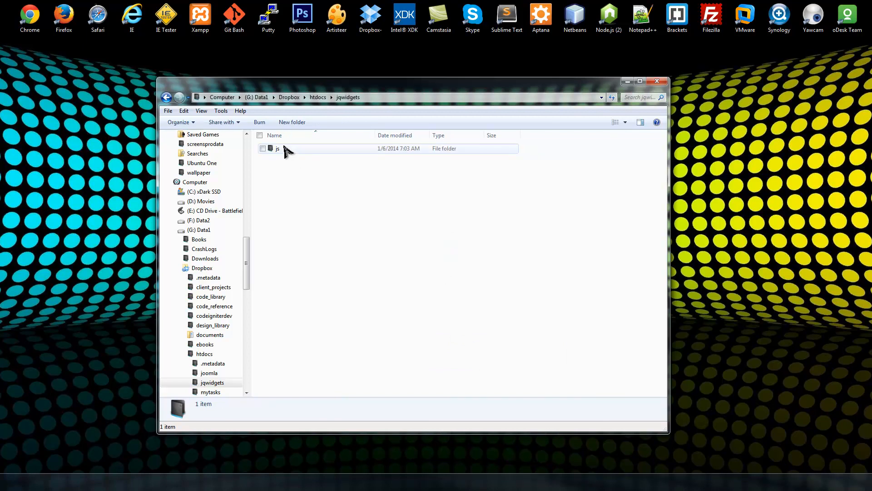
{"action": "double_click", "coordinate": [278, 148]}
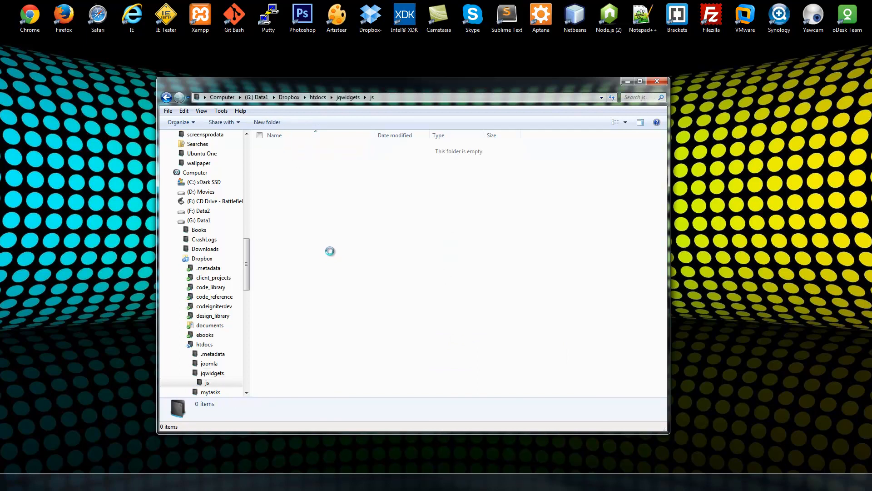
Add an empty text document renamed jquery.js to the js folder
{"action": "right_click", "coordinate": [330, 251]}
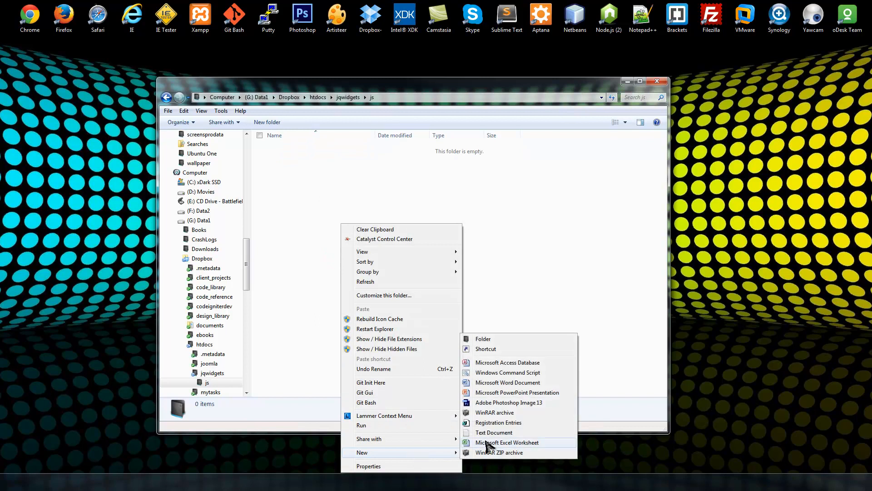
{"action": "left_click", "coordinate": [494, 432]}
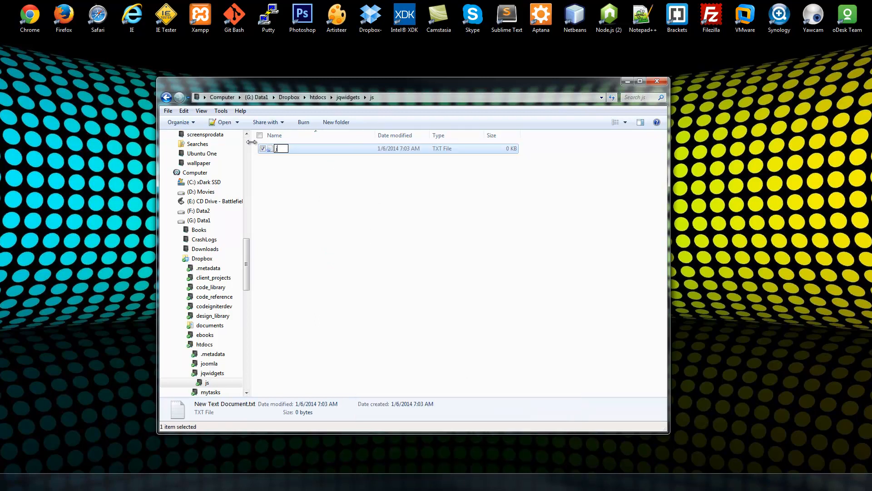
{"action": "type", "text": "jquery.js"}
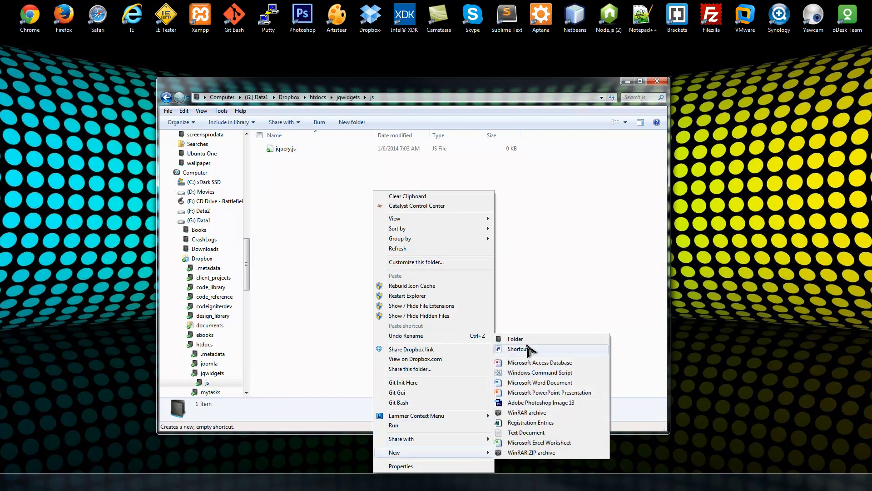
Add a second empty file renamed jqueryui.js, accepting the extension change
{"action": "left_click", "coordinate": [526, 432]}
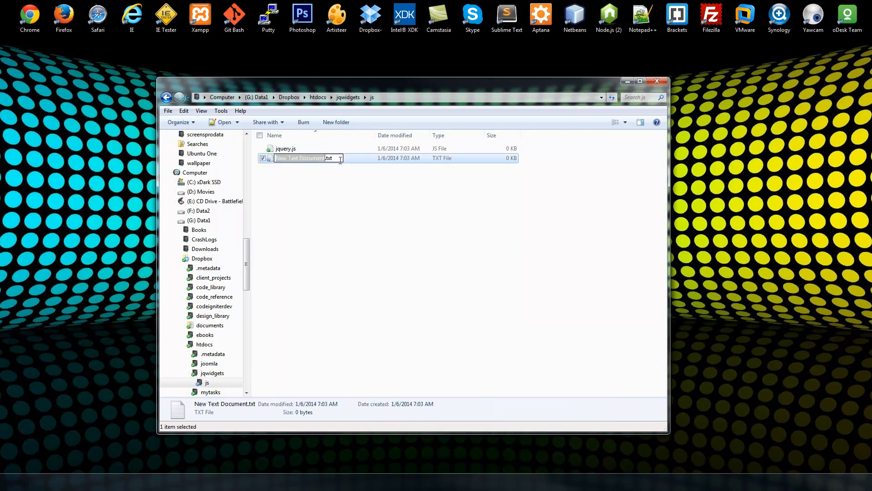
{"action": "type", "text": "jqueryui"}
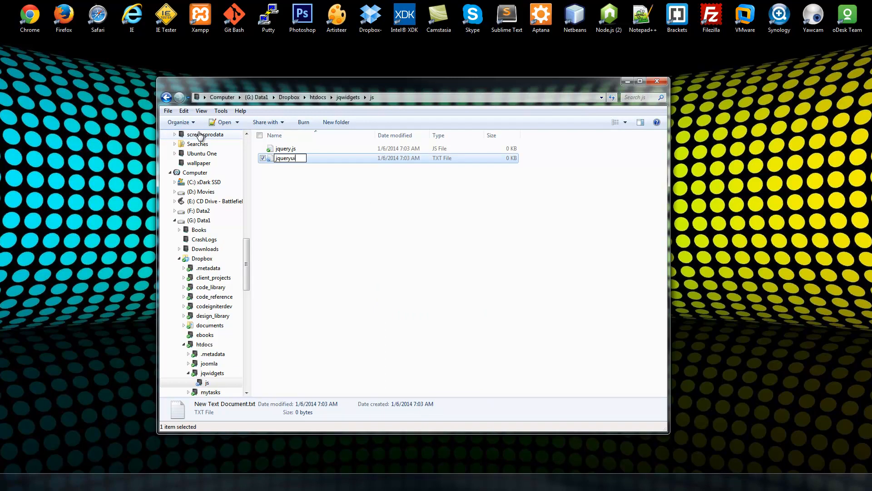
{"action": "key", "text": "enter"}
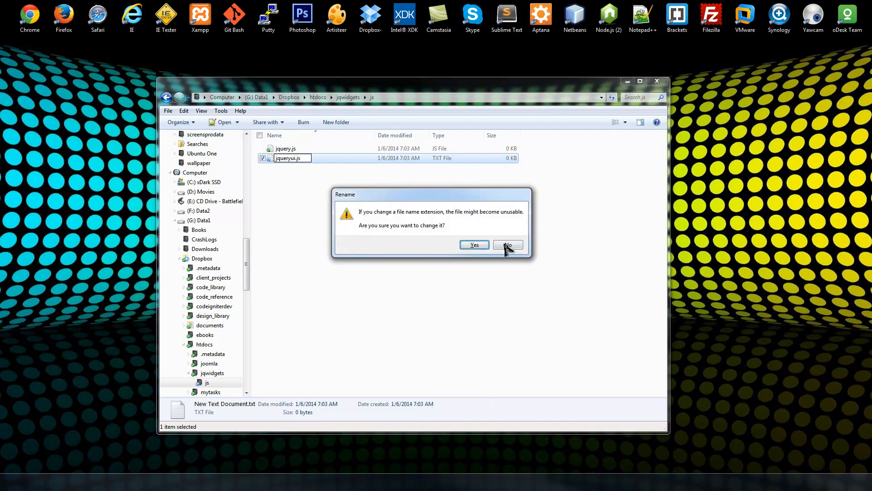
{"action": "left_click", "coordinate": [474, 244]}
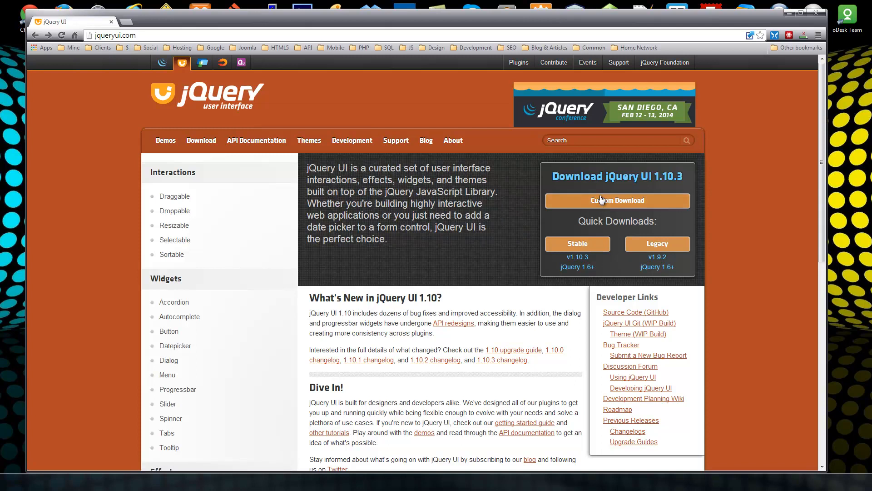
Visit the custom download builder, return home and reach the stable 1.10.3 quick download
{"action": "left_click", "coordinate": [616, 200]}
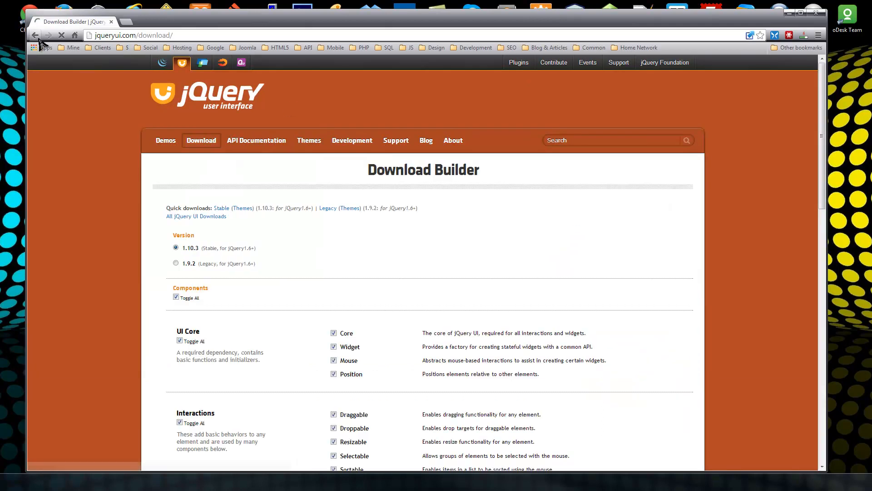
{"action": "left_click", "coordinate": [34, 35]}
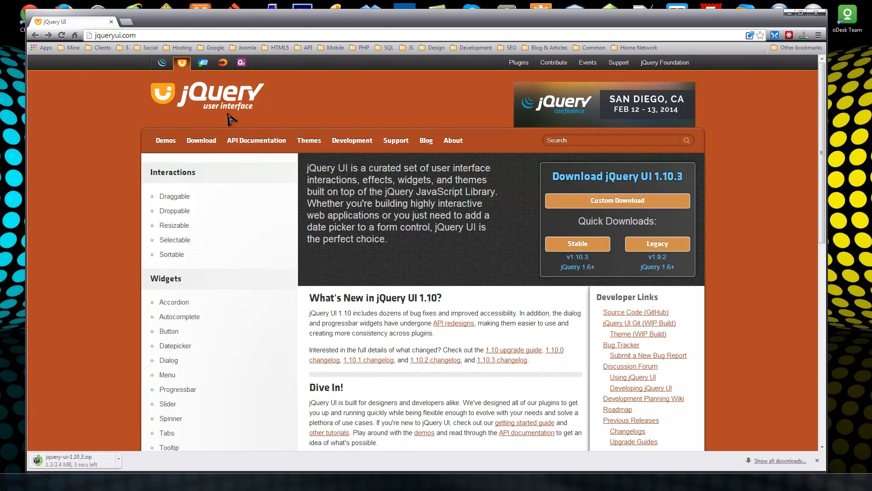
{"action": "scroll", "scroll_direction": "down", "scroll_amount": 3}
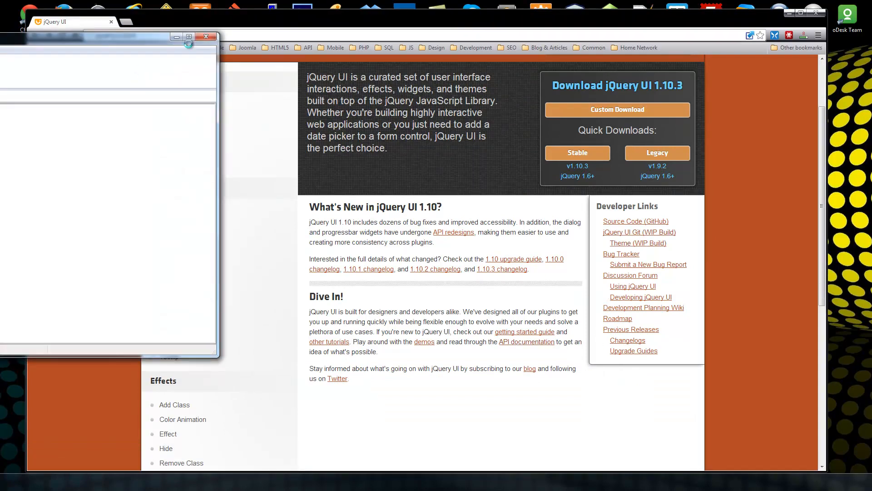
Go to jquery.com/download and fetch the compressed production jQuery 1.10.2 file
{"action": "left_click", "coordinate": [127, 21]}
{"action": "type", "text": "jquery.com/download/"}
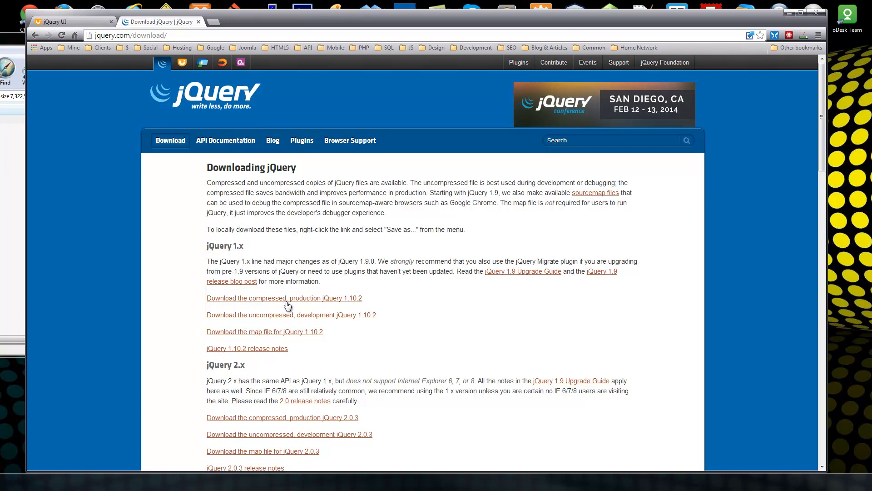
{"action": "left_click", "coordinate": [283, 298]}
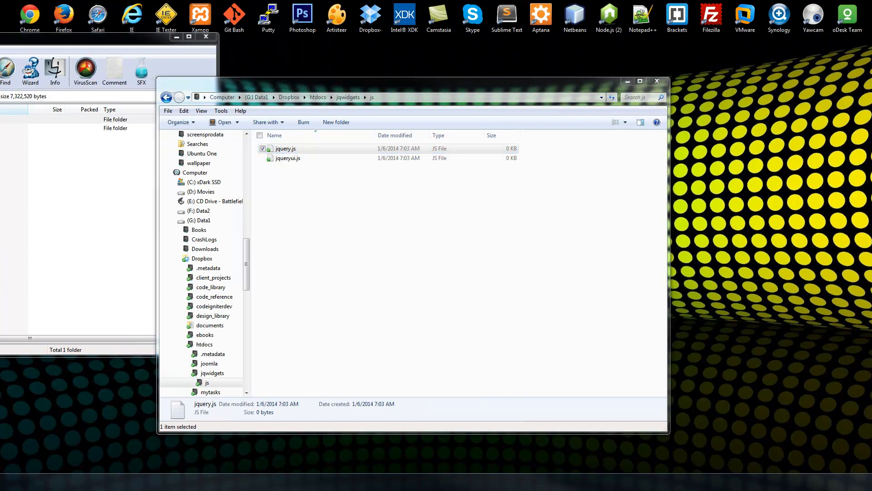
Load jquery.js in Sublime Text and close the unrelated app.js
{"action": "double_click", "coordinate": [285, 148]}
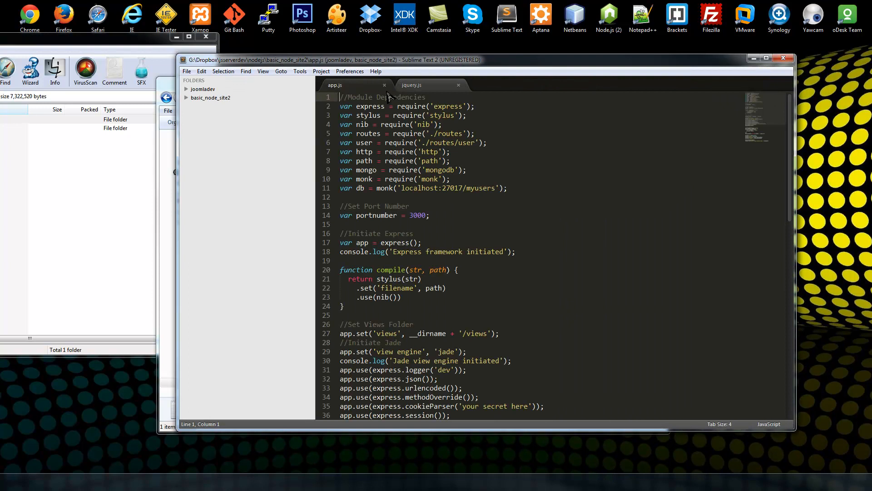
{"action": "left_click", "coordinate": [385, 85]}
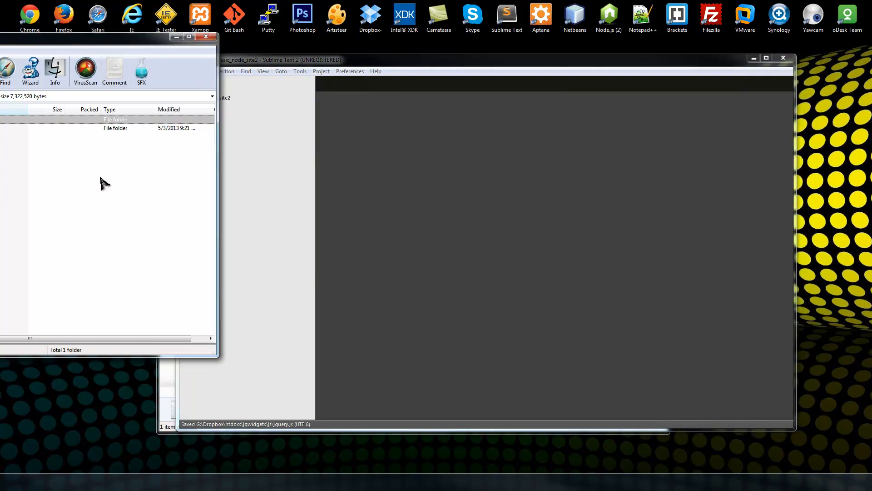
Browse into the jQuery UI archive folder and pick jquery-ui.js for editing
{"action": "double_click", "coordinate": [115, 128]}
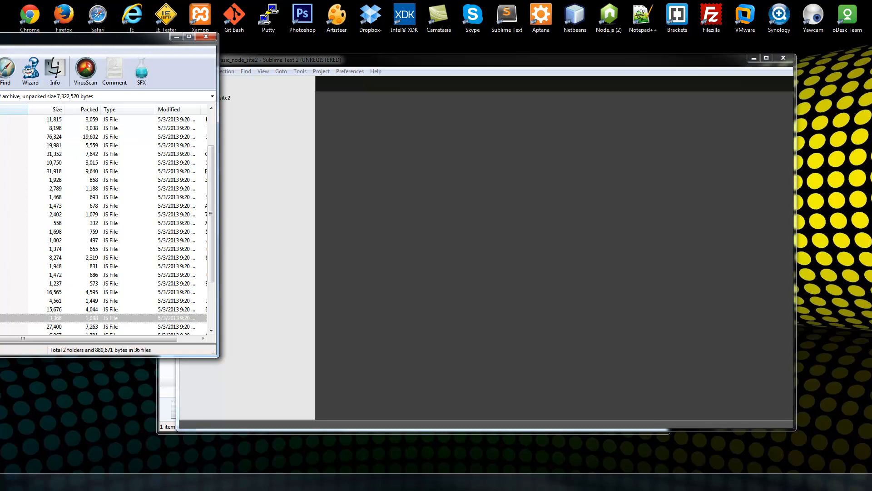
{"action": "scroll", "scroll_direction": "down", "scroll_amount": 3}
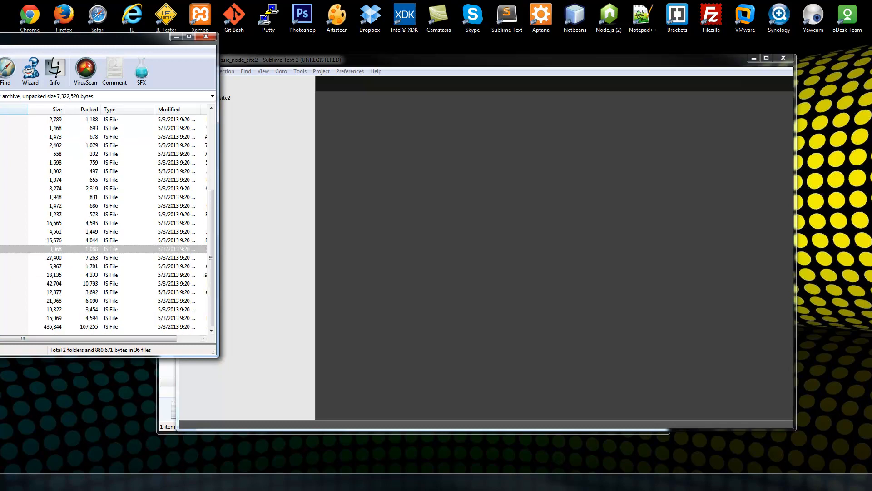
{"action": "left_click", "coordinate": [52, 326]}
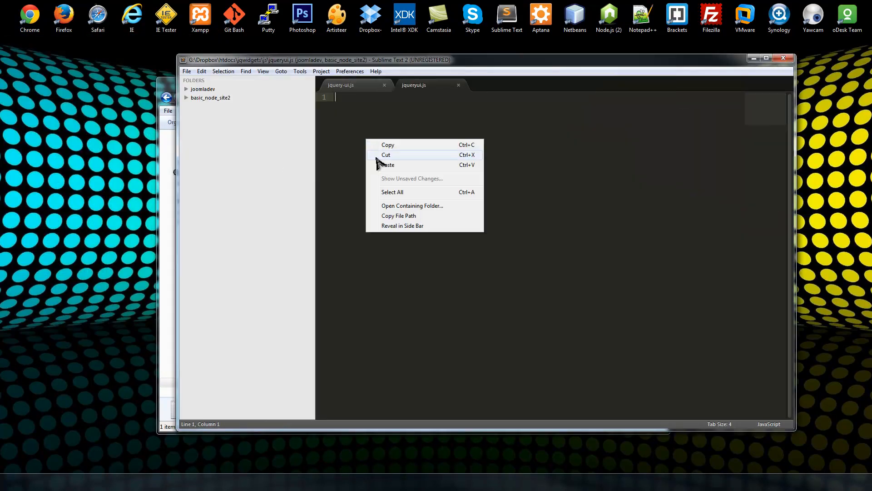
Paste the jQuery UI code into jqueryui.js, save it and close it
{"action": "left_click", "coordinate": [388, 164]}
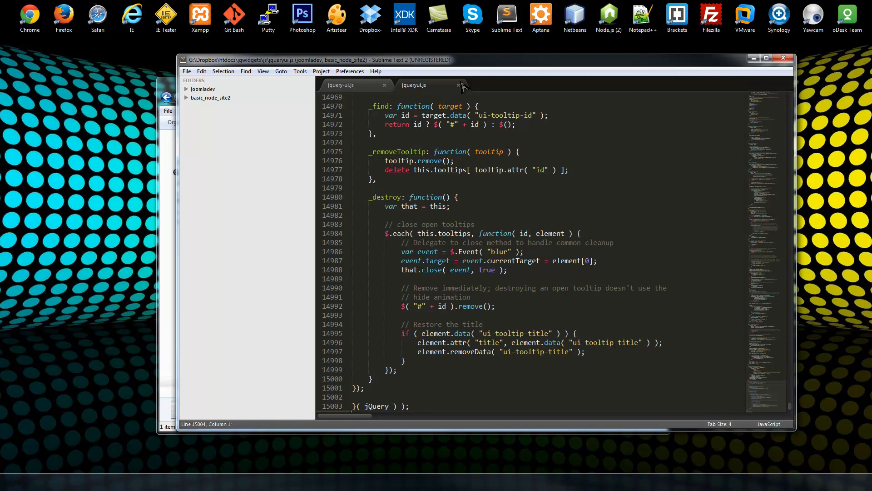
{"action": "left_click", "coordinate": [461, 85]}
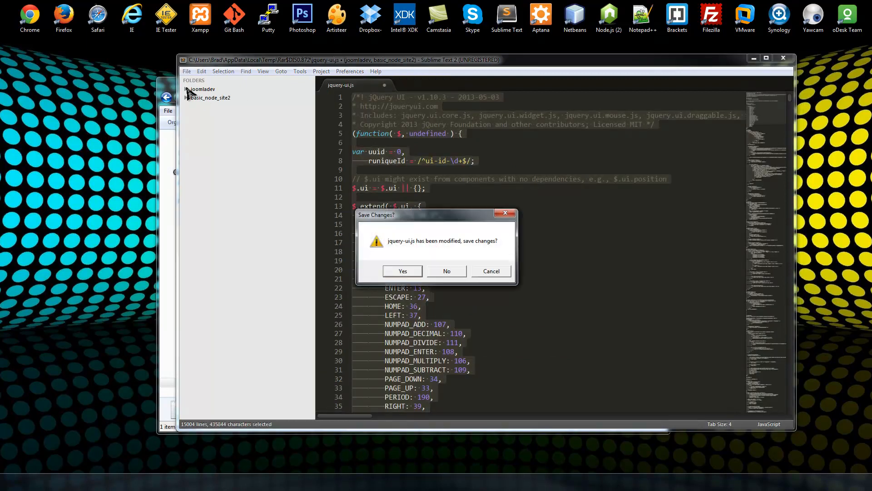
{"action": "left_click", "coordinate": [401, 271]}
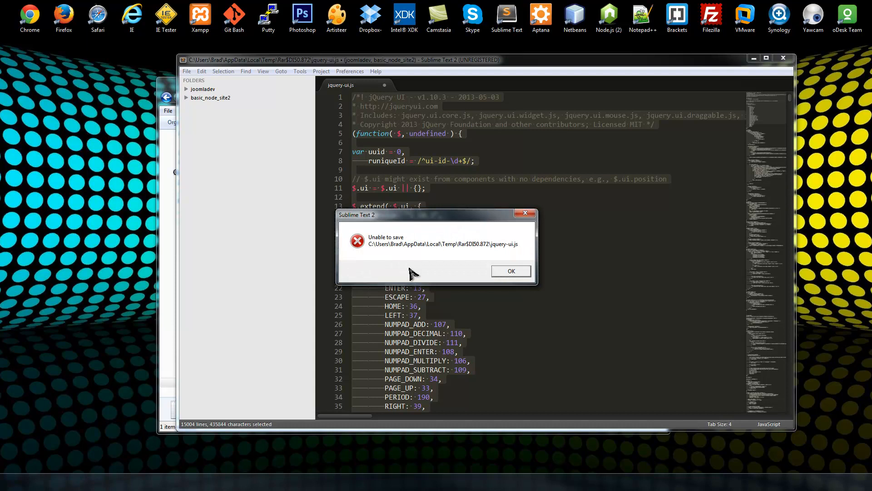
Close the archive's jquery-ui.js so the editor is left empty
{"action": "left_click", "coordinate": [509, 270]}
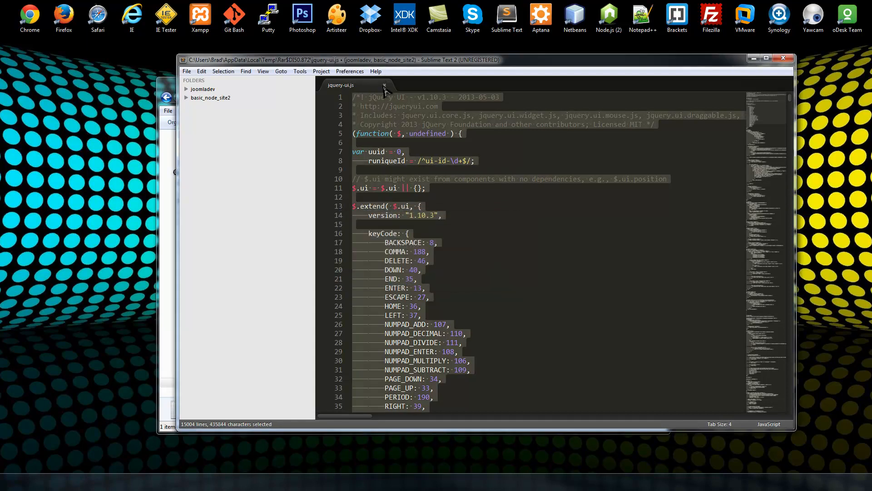
{"action": "left_click", "coordinate": [384, 85]}
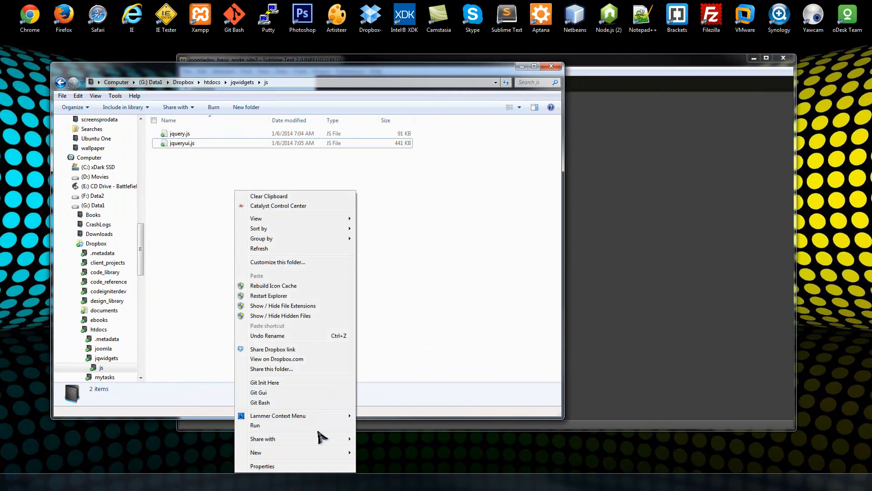
Create an empty index.html beside the scripts, accepting the extension change
{"action": "left_click", "coordinate": [255, 452]}
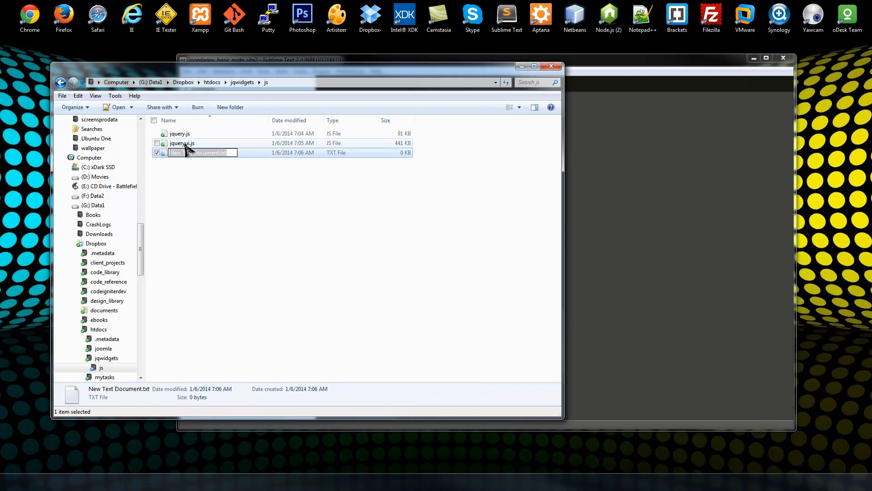
{"action": "type", "text": "index.html"}
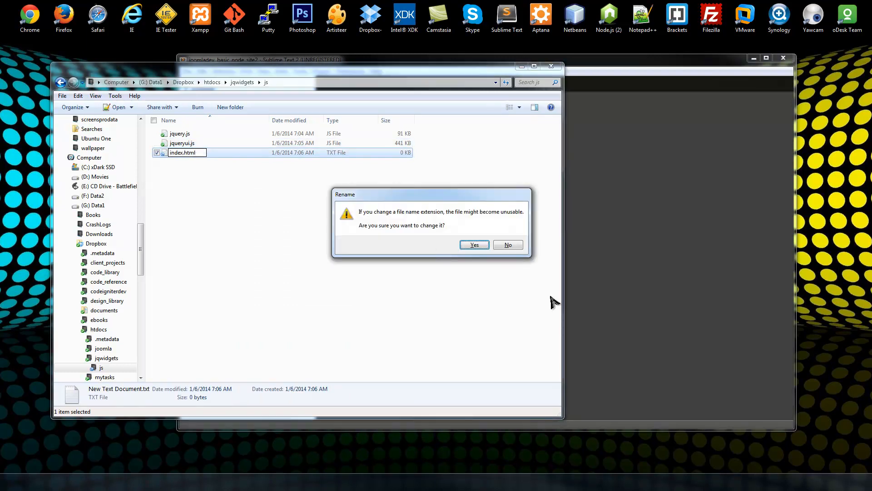
{"action": "left_click", "coordinate": [473, 244]}
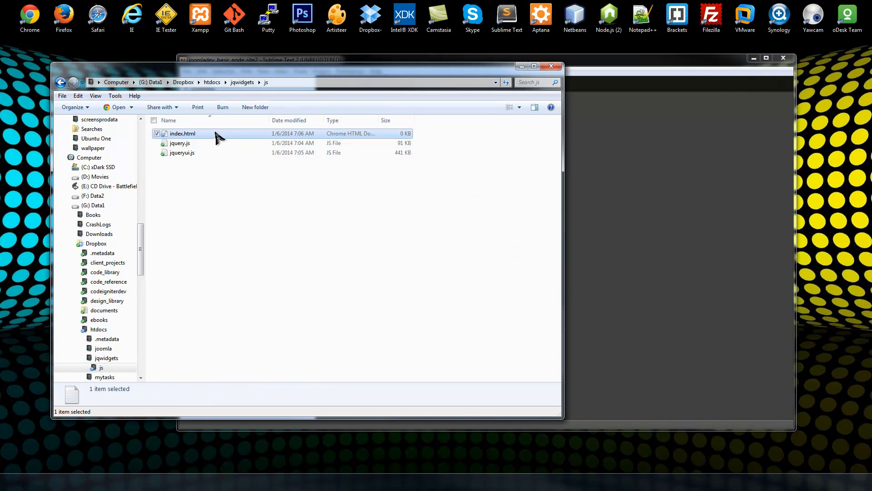
Use Open with on index.html to load it in Sublime Text 2
{"action": "right_click", "coordinate": [183, 133]}
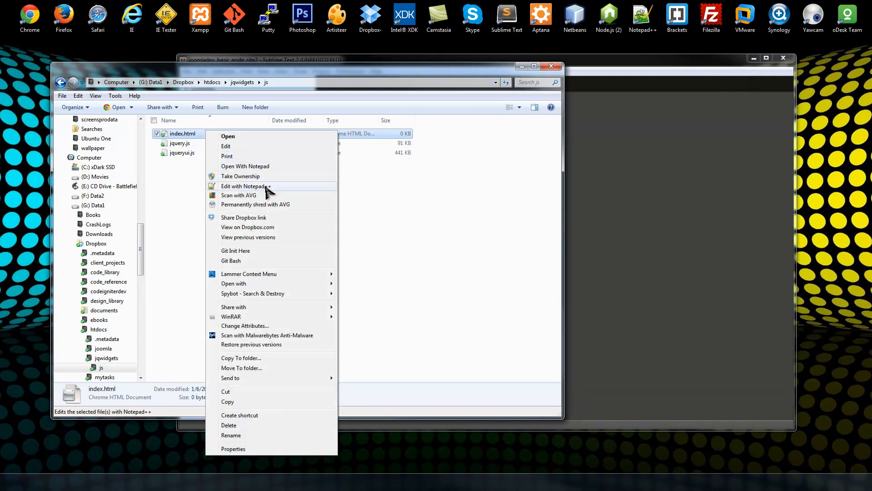
{"action": "mouse_move", "coordinate": [253, 293]}
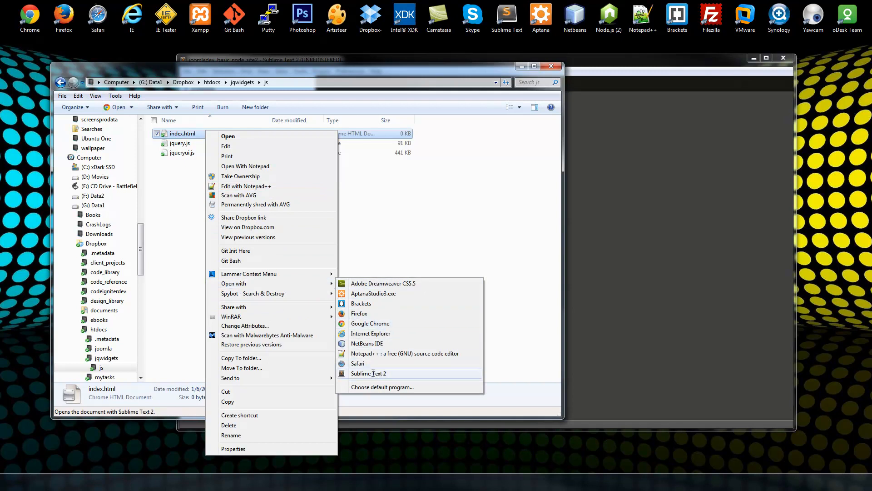
{"action": "left_click", "coordinate": [368, 373]}
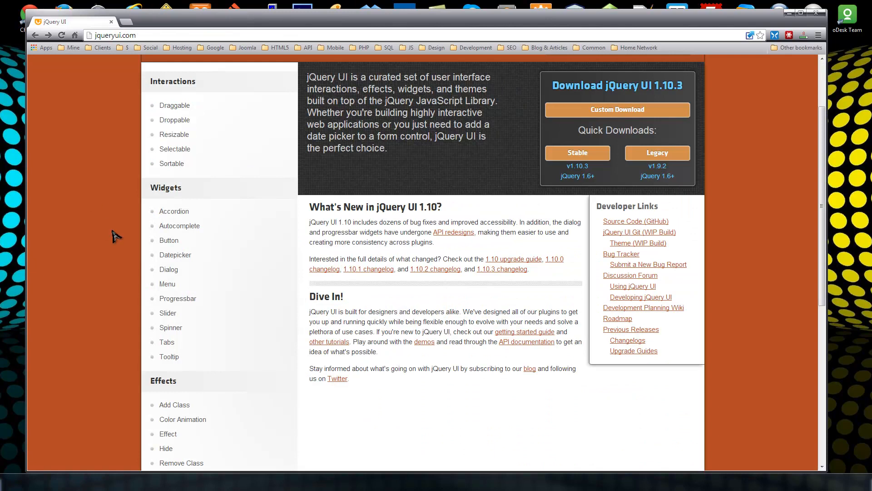
Go to the Accordion widget demo and reveal its full HTML source
{"action": "left_click", "coordinate": [173, 211]}
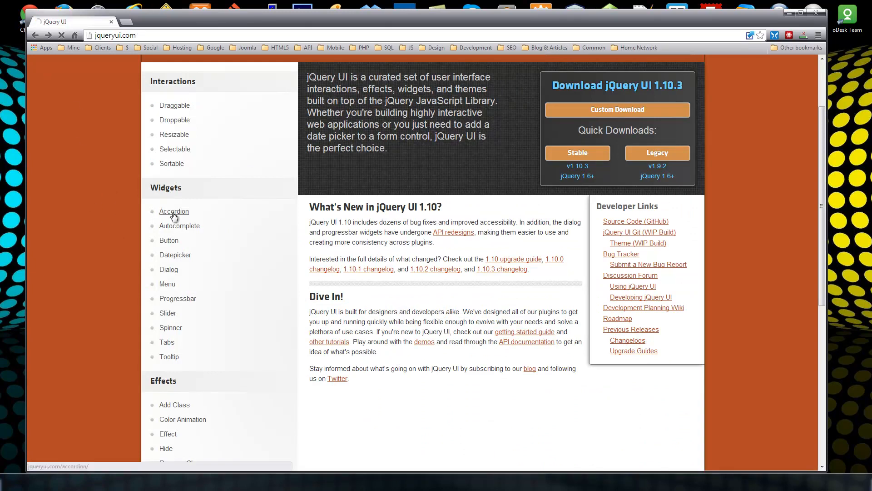
{"action": "left_click", "coordinate": [174, 211]}
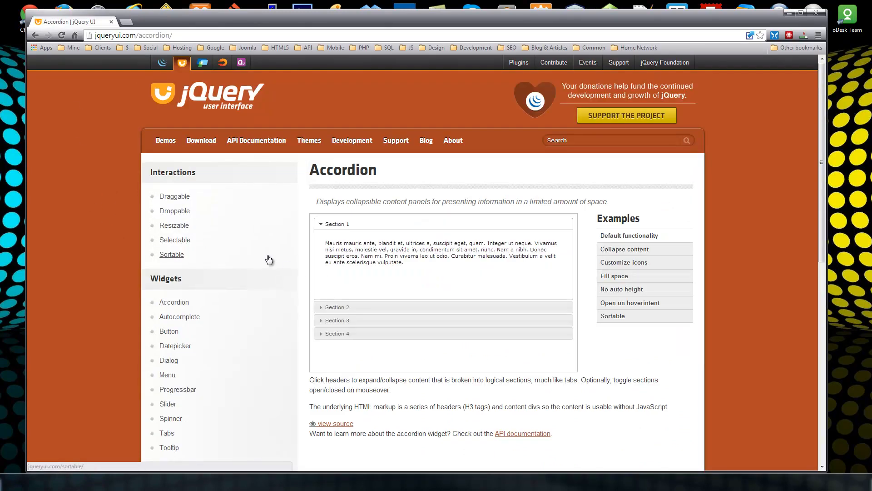
{"action": "left_click", "coordinate": [334, 423]}
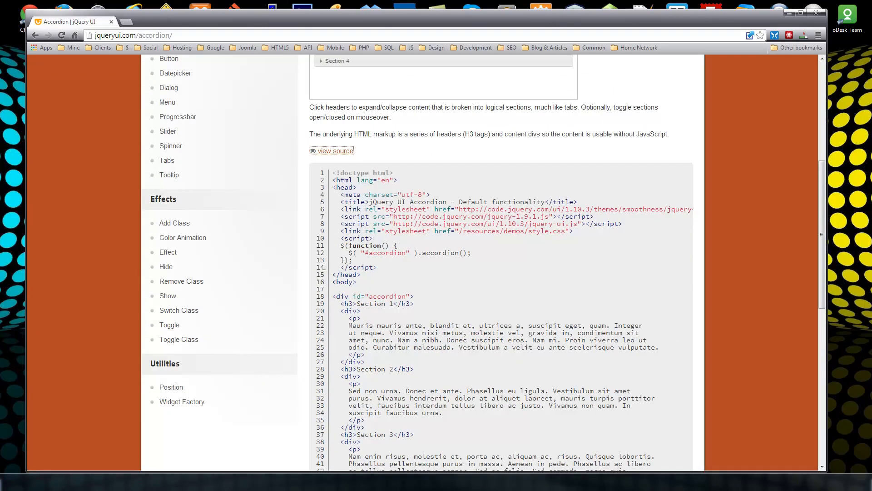
{"action": "scroll", "scroll_direction": "down", "scroll_amount": 3}
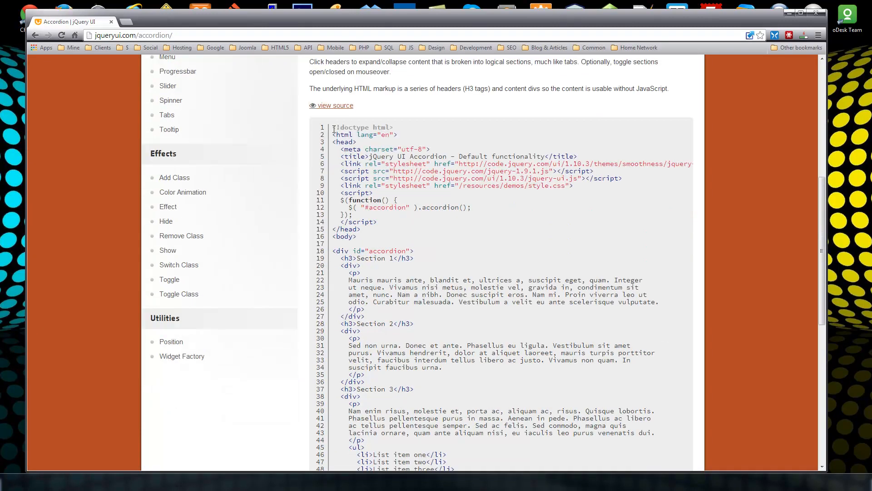
{"action": "scroll", "scroll_direction": "down", "scroll_amount": 3}
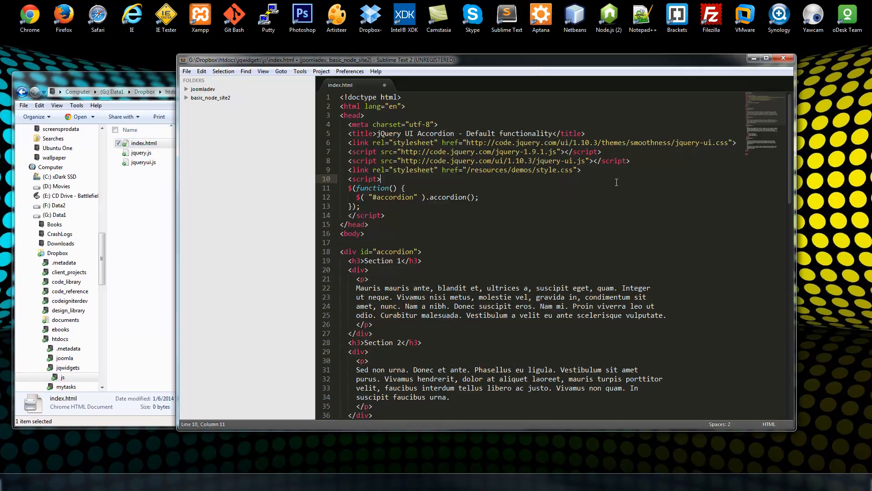
{"action": "mouse_move", "coordinate": [602, 167]}
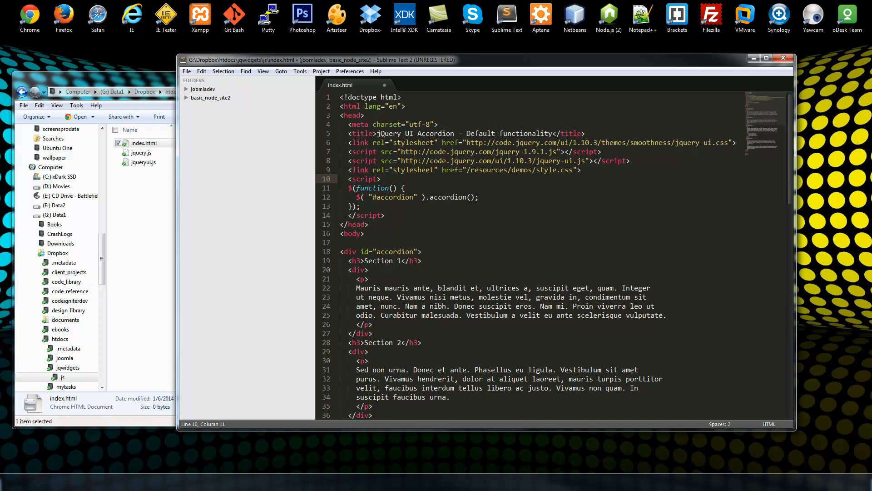
Clear the jQuery CDN URL from the script src on line 7
{"action": "left_click", "coordinate": [556, 152]}
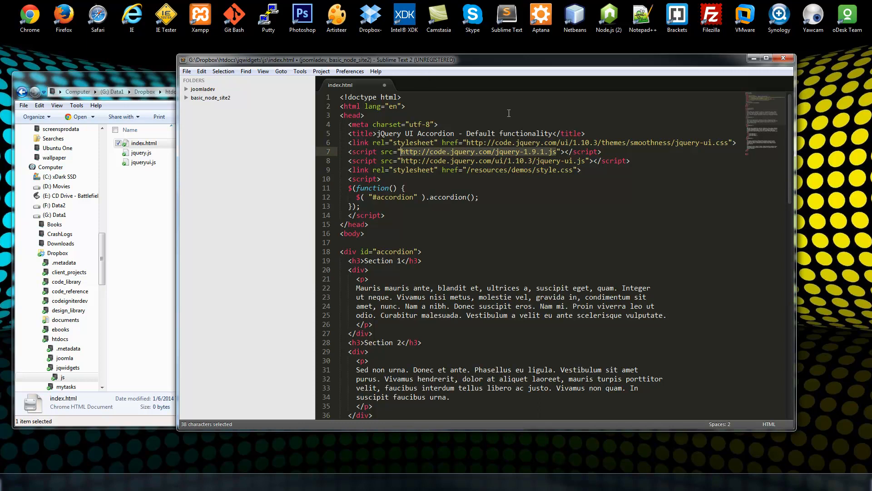
{"action": "key", "text": "Delete"}
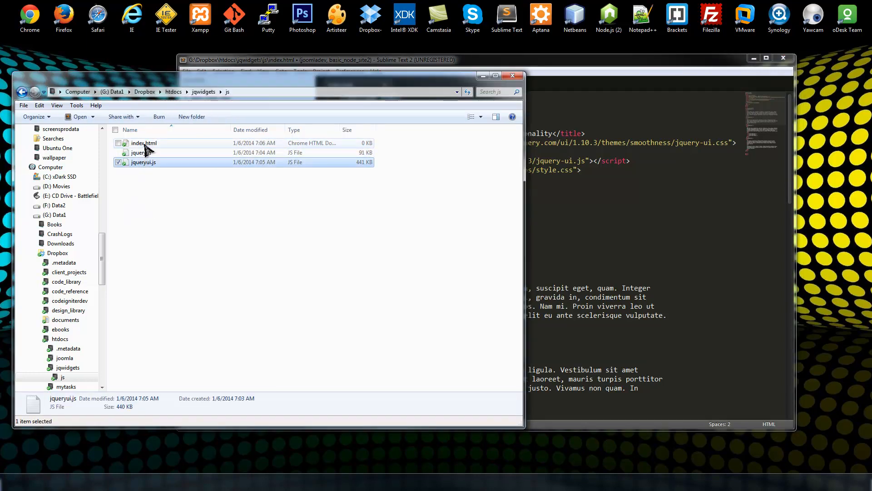
Move index.html into the jqwidgets folder and reopen it in Sublime Text 2
{"action": "right_click", "coordinate": [143, 142]}
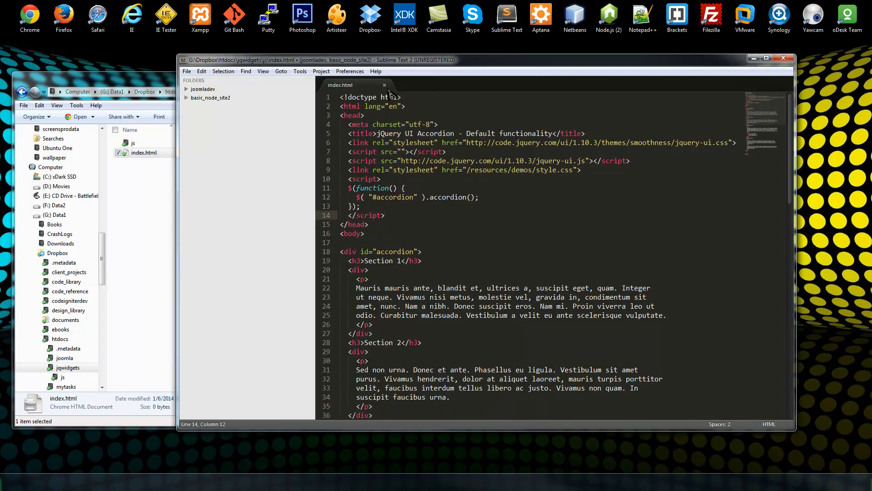
{"action": "left_click", "coordinate": [384, 85]}
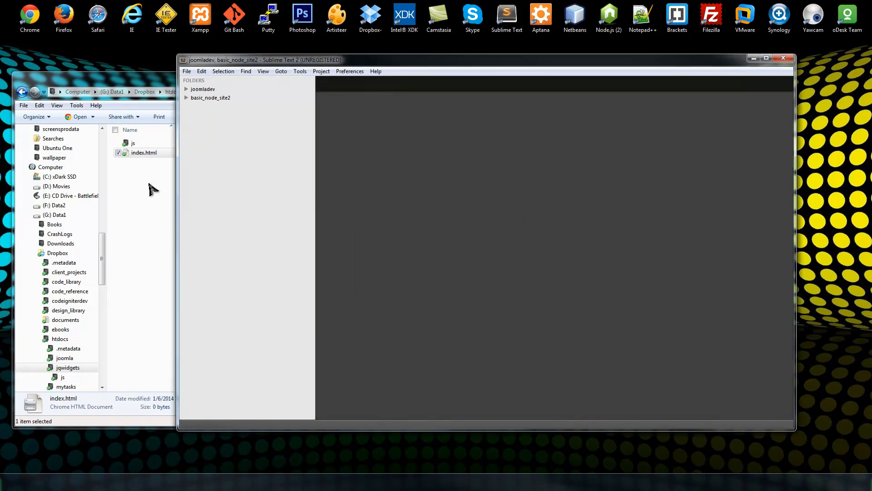
{"action": "right_click", "coordinate": [145, 152]}
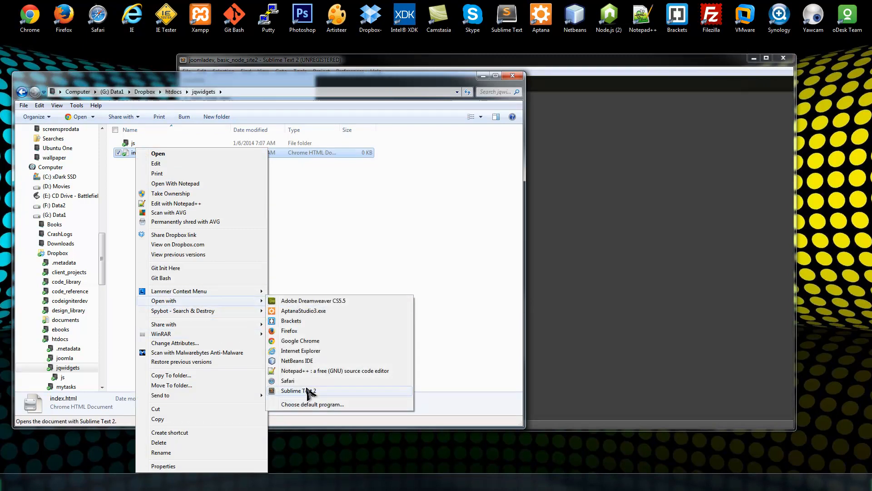
{"action": "left_click", "coordinate": [298, 391]}
{"action": "type", "text": "<script src=\"js/\"></script>"}
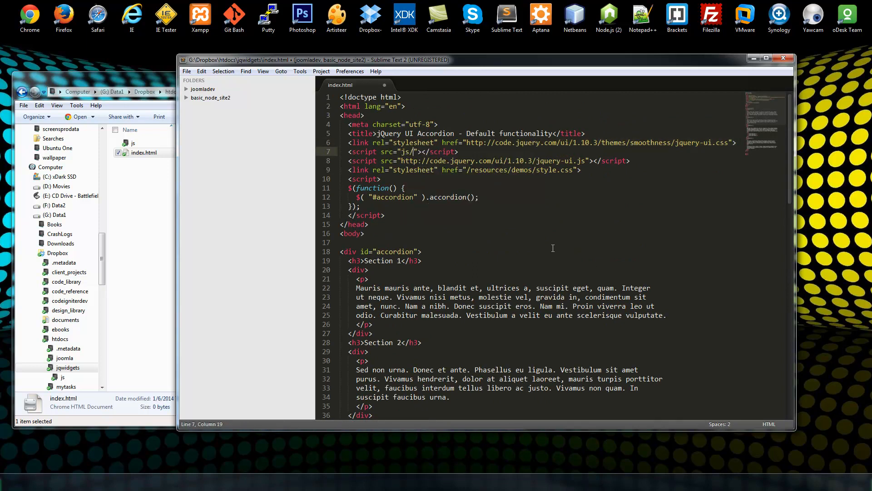
Point the two script tags at local js/jquery.js and js/jqueryui.js
{"action": "type", "text": "jquery."}
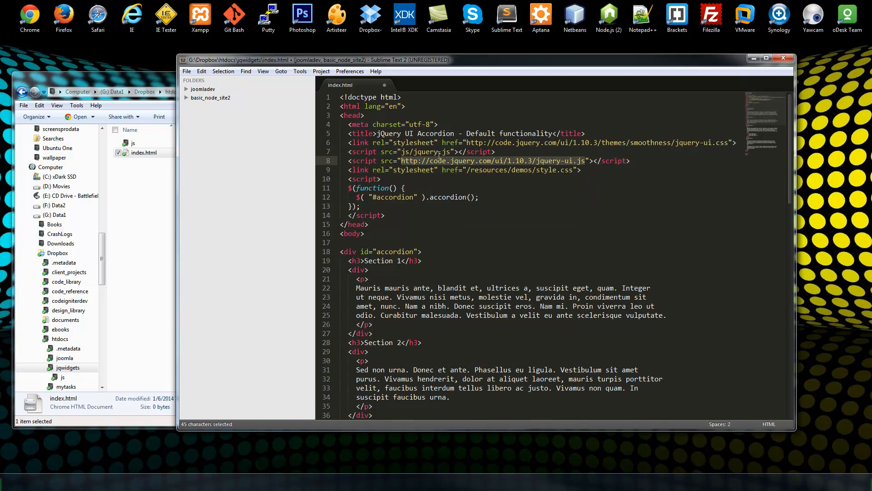
{"action": "type", "text": "js/\"></script>"}
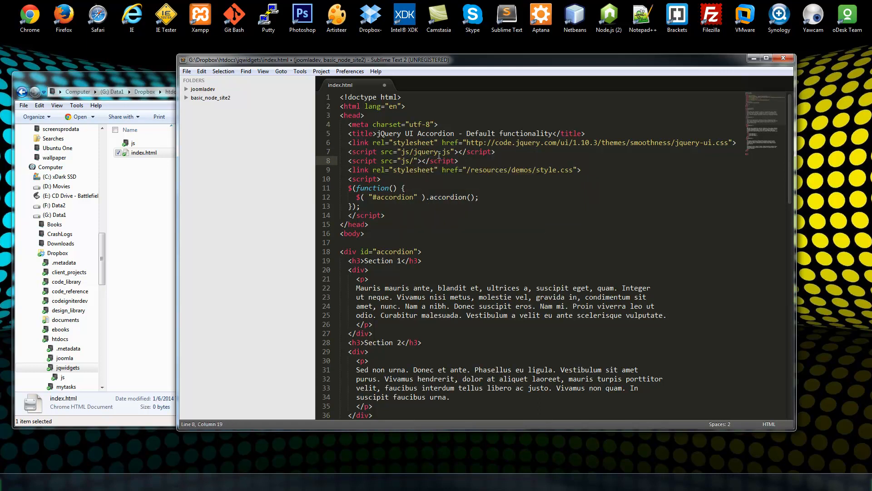
{"action": "type", "text": "jqueryui.js"}
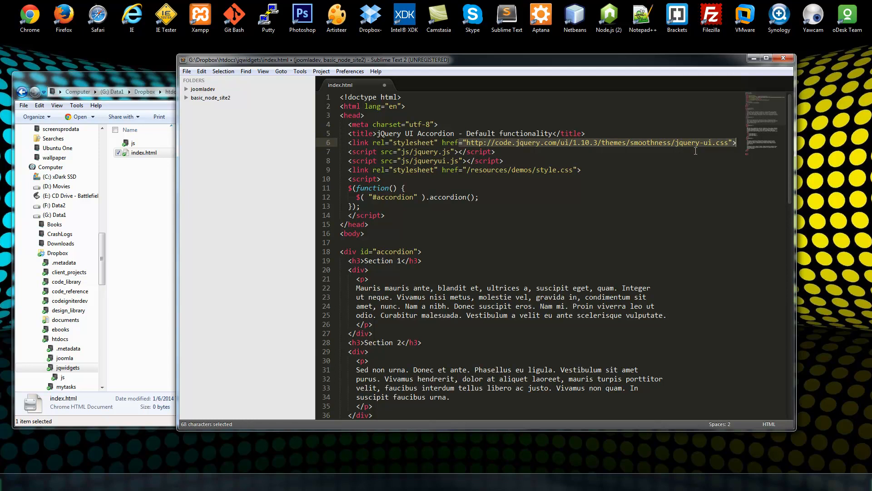
{"action": "left_click", "coordinate": [467, 143]}
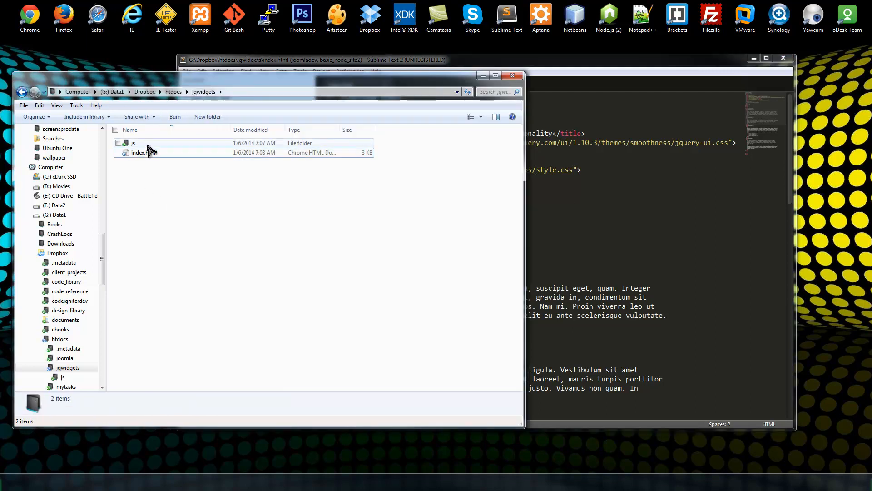
Launch index.html in Chrome and toggle an accordion section to test it
{"action": "right_click", "coordinate": [138, 152]}
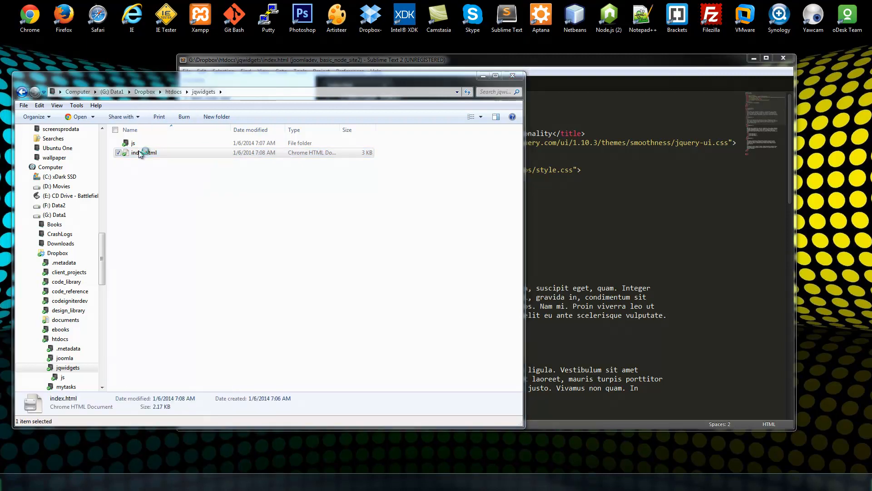
{"action": "double_click", "coordinate": [142, 153]}
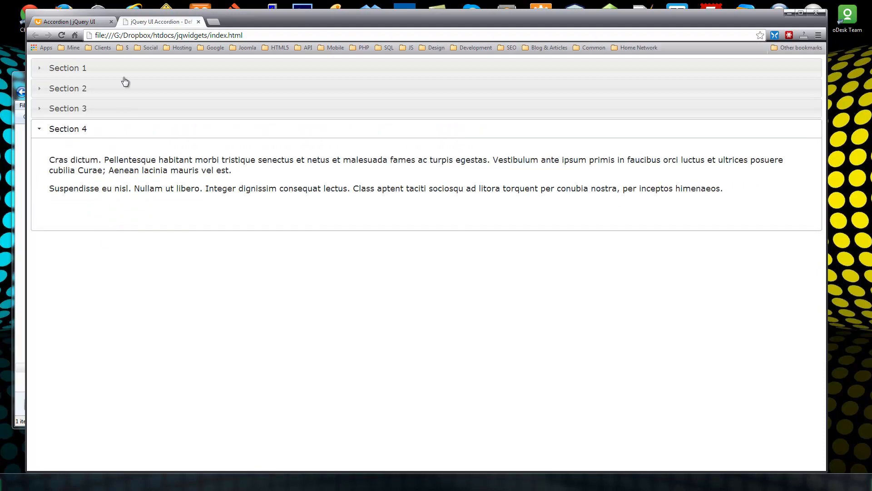
{"action": "left_click", "coordinate": [67, 68]}
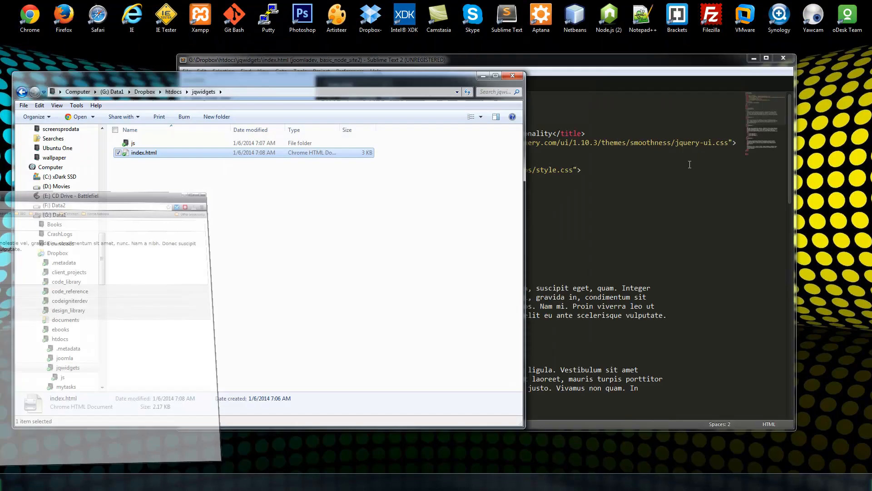
Retitle the Section 1 and Section 2 headings to About Us and Services
{"action": "left_click", "coordinate": [484, 60]}
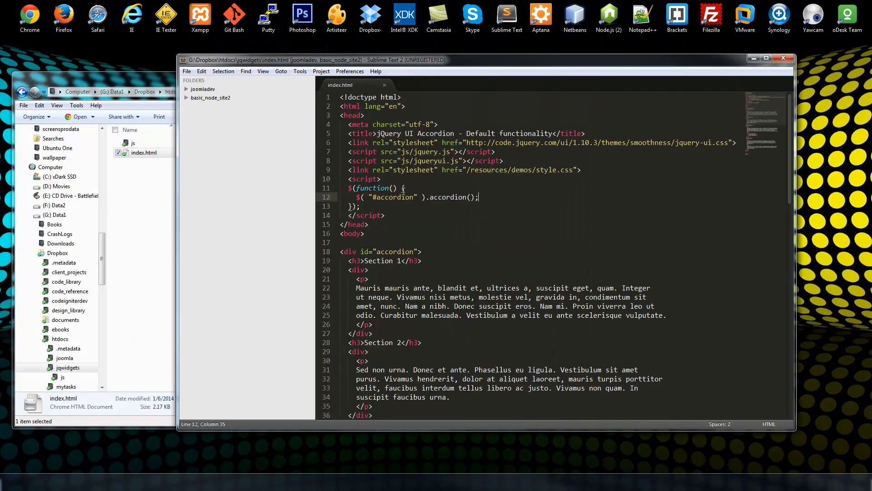
{"action": "scroll", "scroll_direction": "down", "scroll_amount": 3}
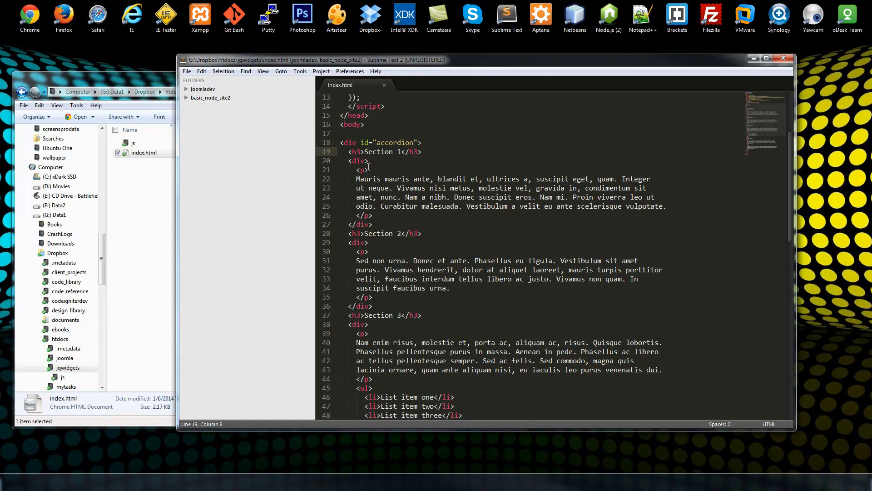
{"action": "left_click", "coordinate": [361, 161]}
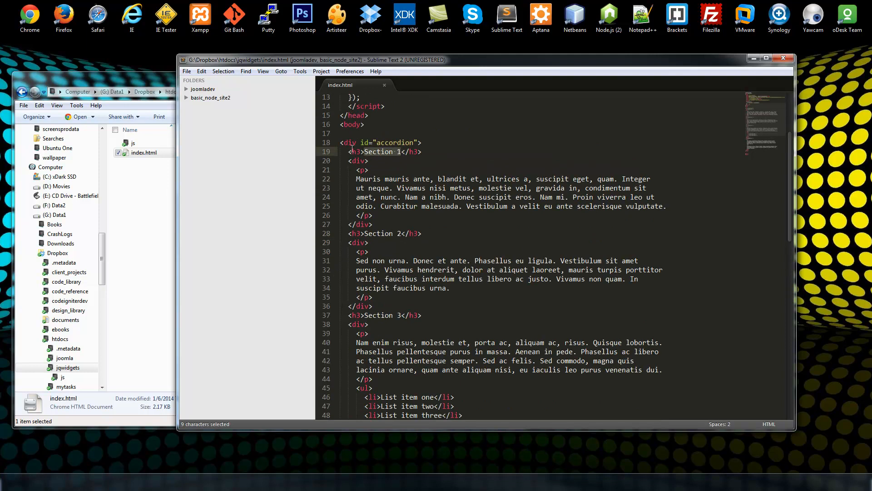
{"action": "type", "text": "A"}
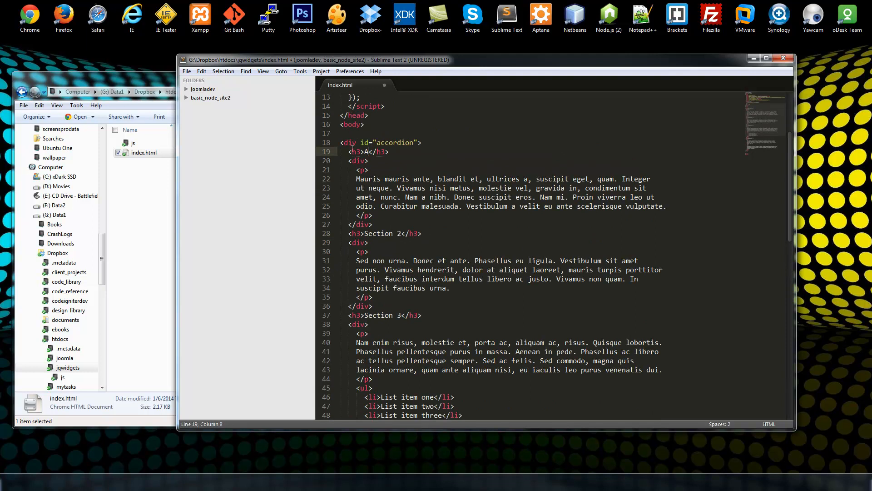
{"action": "type", "text": "About Us"}
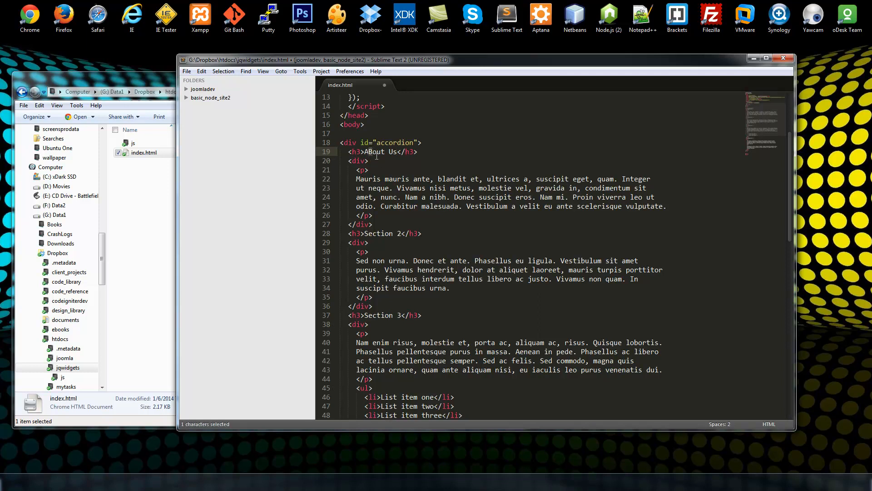
{"action": "left_click", "coordinate": [399, 234]}
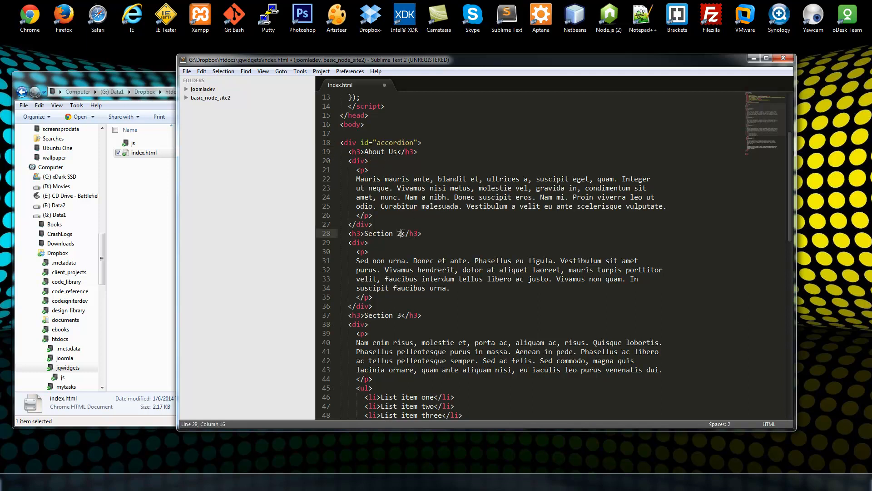
{"action": "type", "text": "SA"}
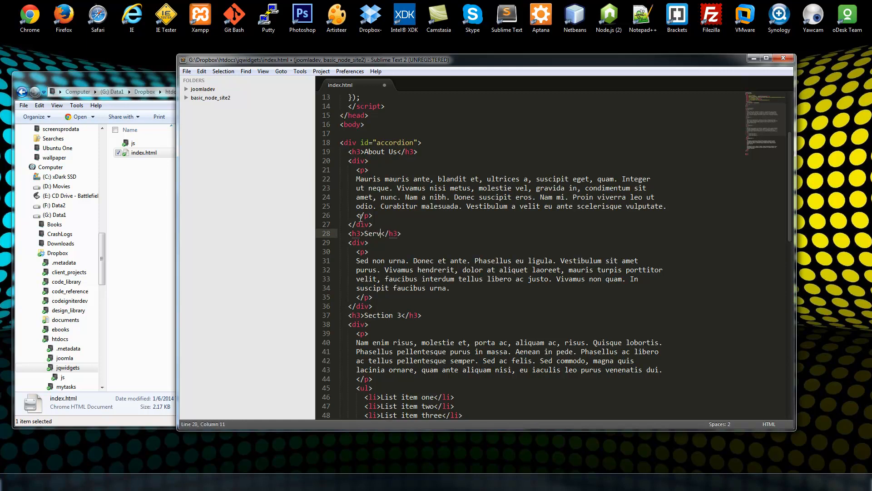
{"action": "type", "text": "ices"}
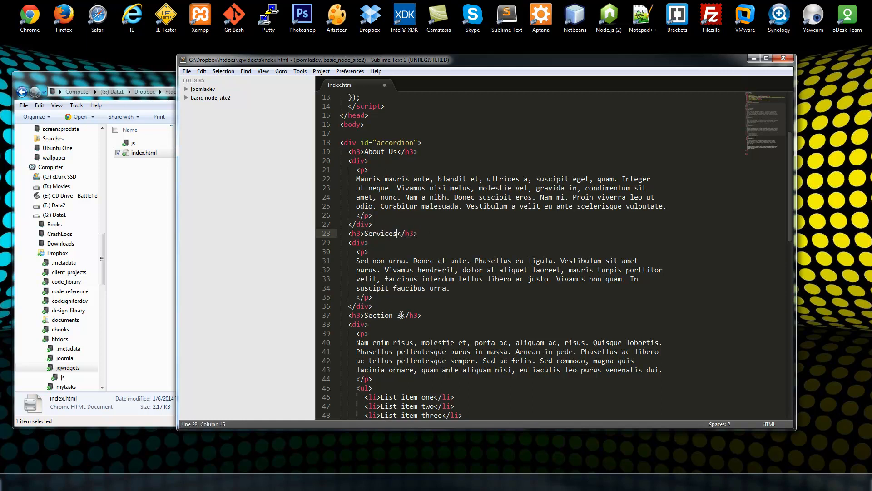
Retitle Sections 3 and 4 to Whoe We Are and Testimonial, and save index.html
{"action": "double_click", "coordinate": [380, 315]}
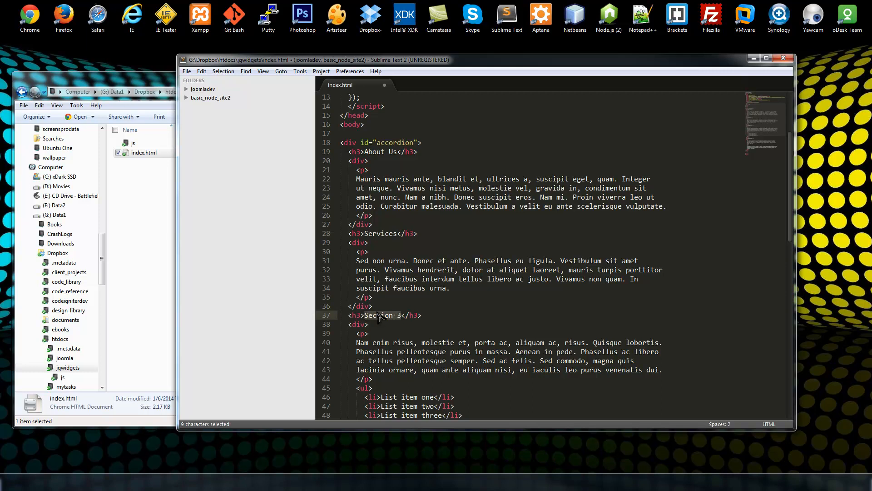
{"action": "type", "text": "WHo"}
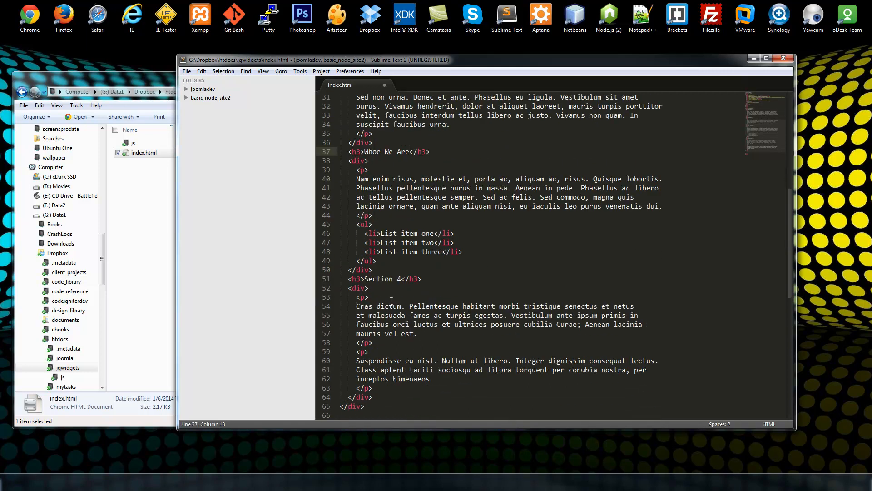
{"action": "double_click", "coordinate": [381, 279]}
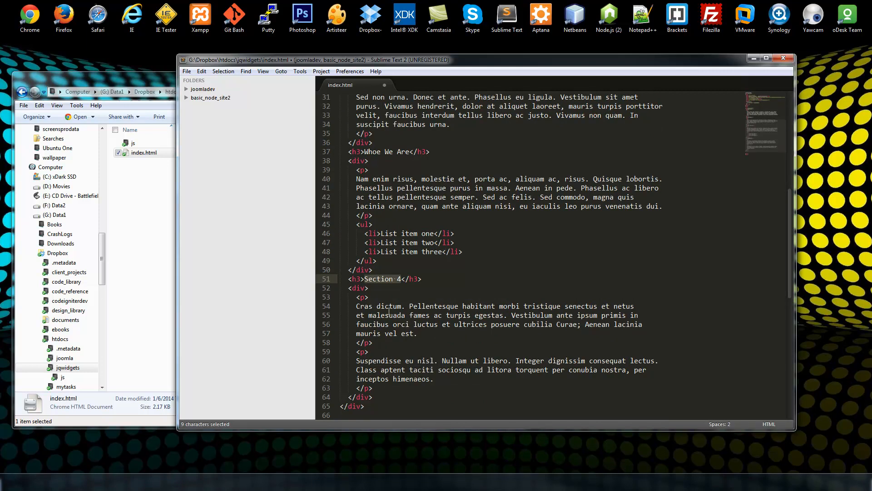
{"action": "type", "text": "Testimonial"}
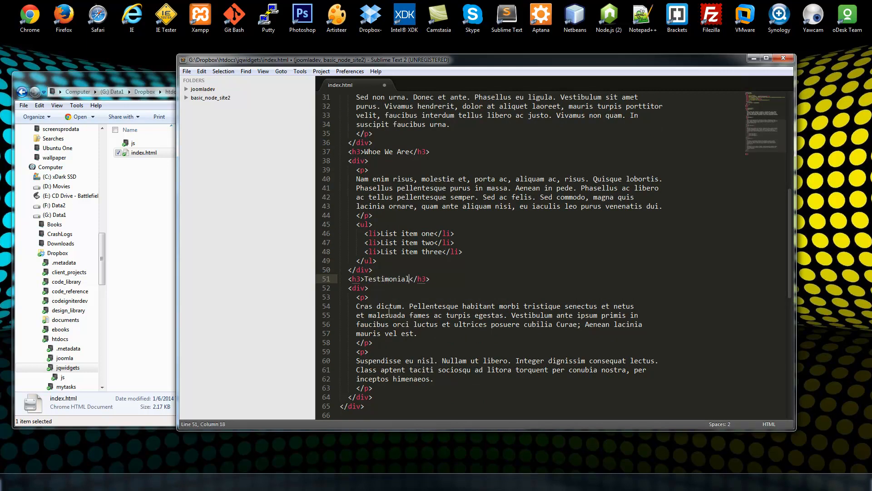
{"action": "key", "text": "ctrl+s"}
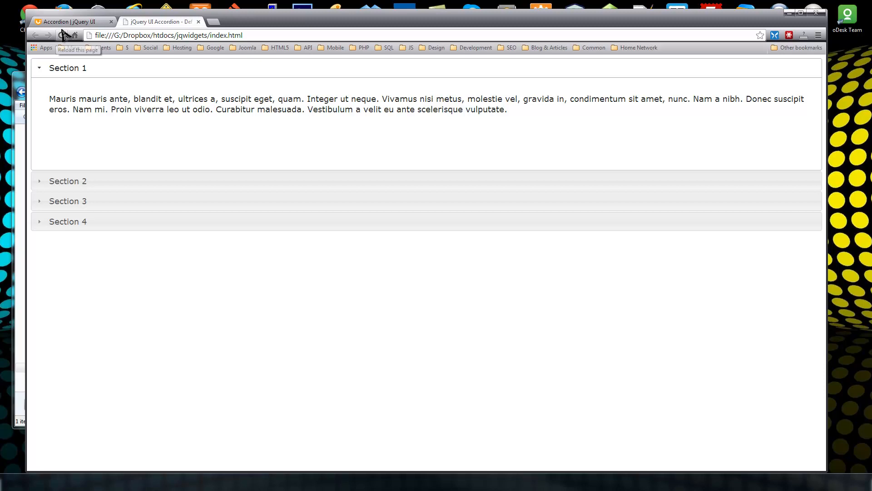
Reload the local page and expand the Whoe We Are and Services sections
{"action": "left_click", "coordinate": [61, 36]}
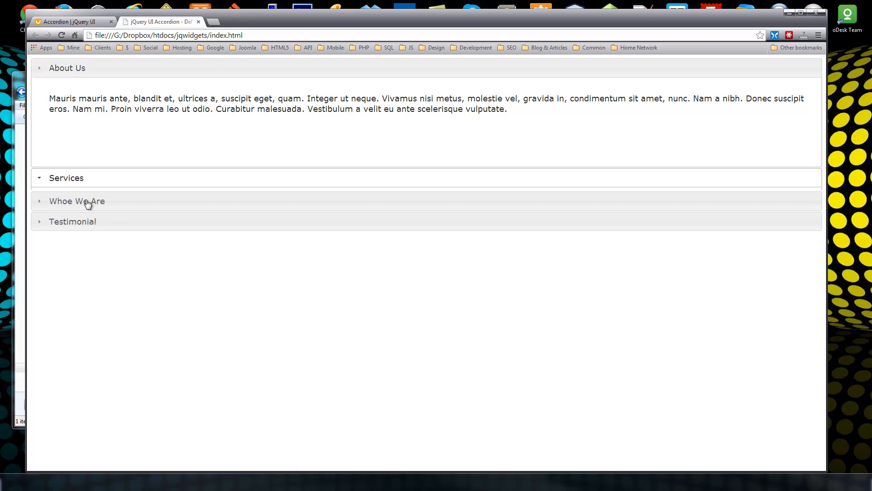
{"action": "left_click", "coordinate": [76, 200]}
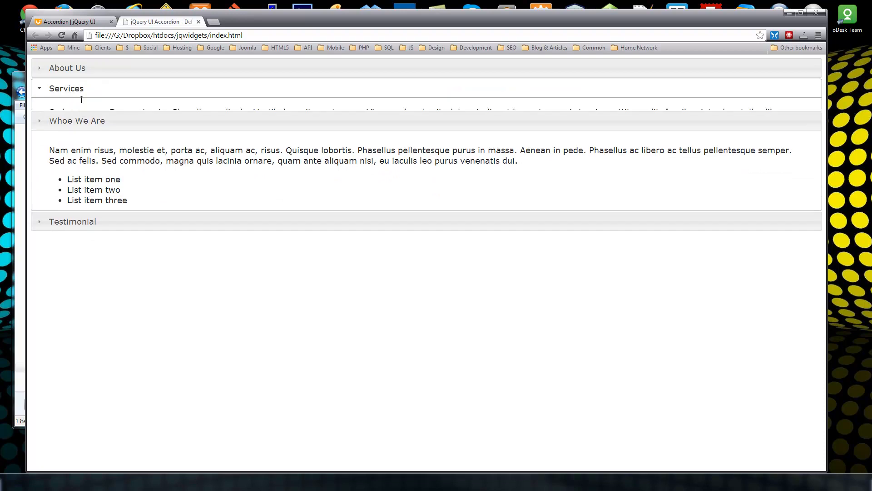
{"action": "left_click", "coordinate": [67, 88]}
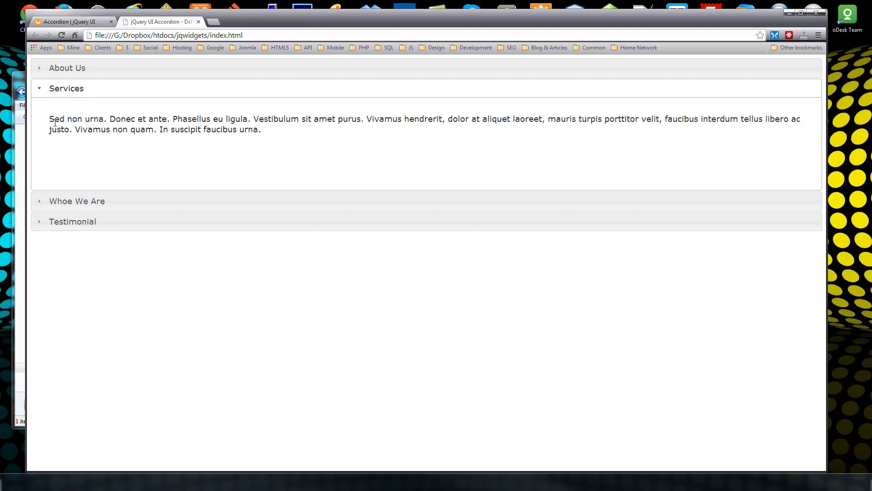
{"action": "mouse_move", "coordinate": [69, 150]}
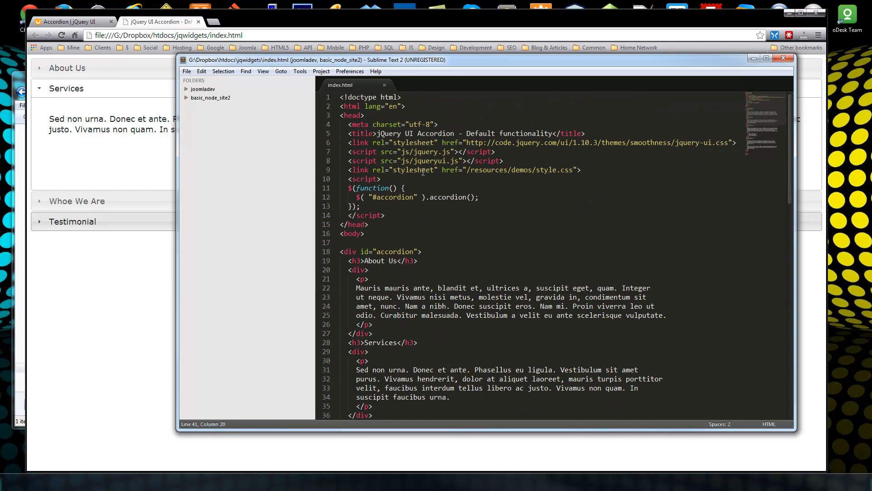
Select the accordion initialization script, then return to the jQuery UI demo page
{"action": "double_click", "coordinate": [353, 179]}
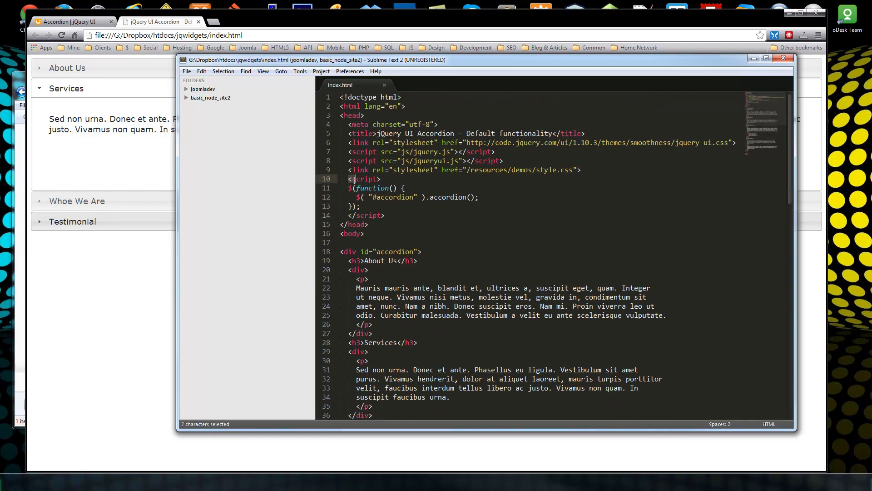
{"action": "left_click_drag", "start_coordinate": [354, 179], "coordinate": [360, 206]}
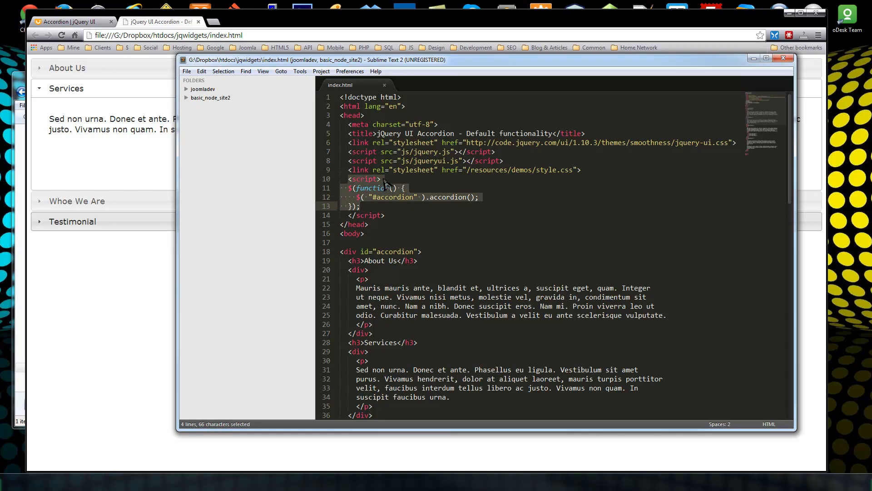
{"action": "mouse_move", "coordinate": [395, 157]}
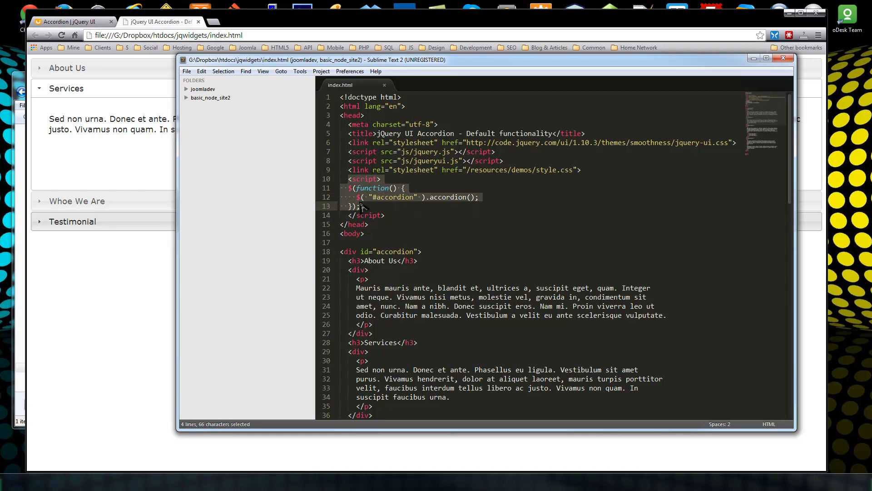
{"action": "left_click", "coordinate": [500, 261]}
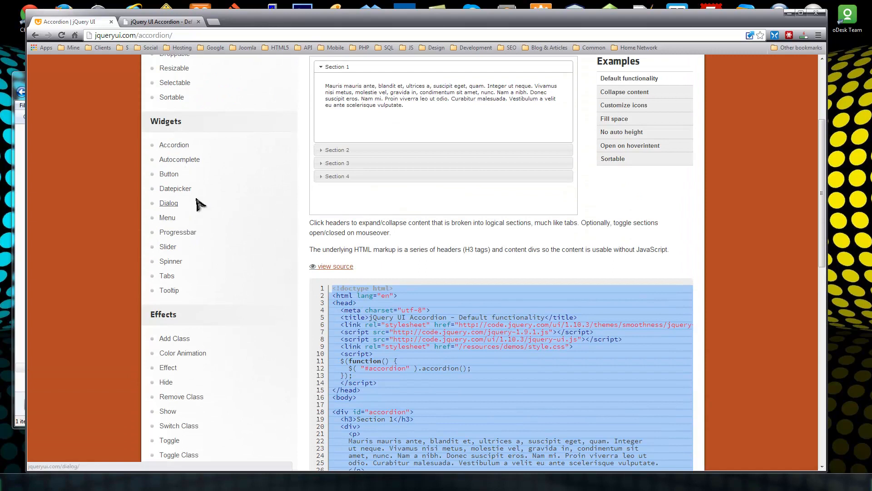
Open the Datepicker demo, try its pop-up calendar and reveal its source code
{"action": "left_click", "coordinate": [175, 188]}
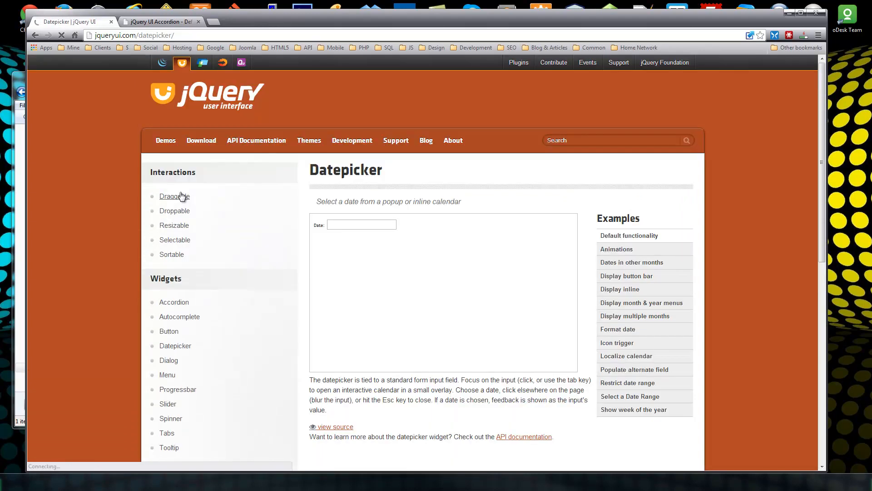
{"action": "left_click", "coordinate": [361, 224]}
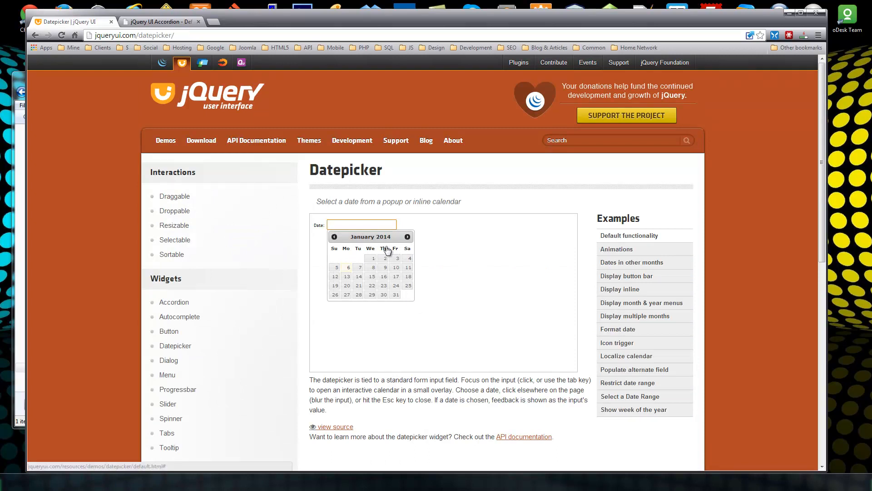
{"action": "scroll", "scroll_direction": "down", "scroll_amount": 3}
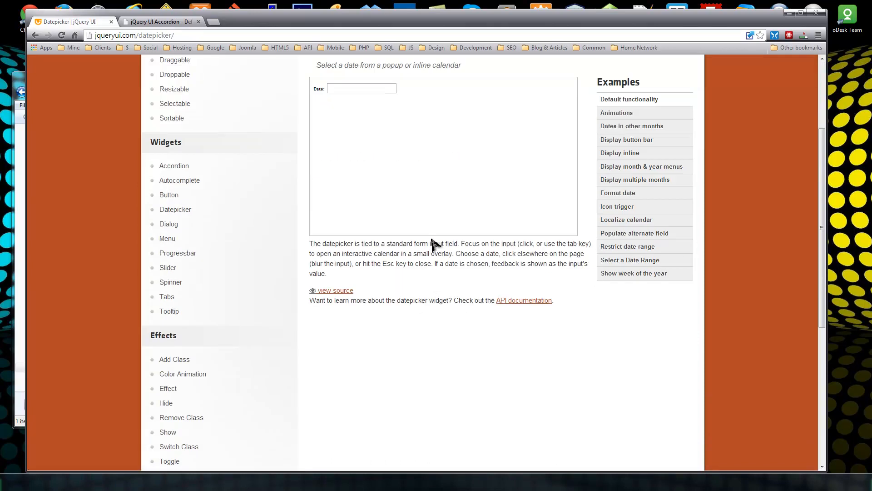
{"action": "left_click", "coordinate": [334, 289]}
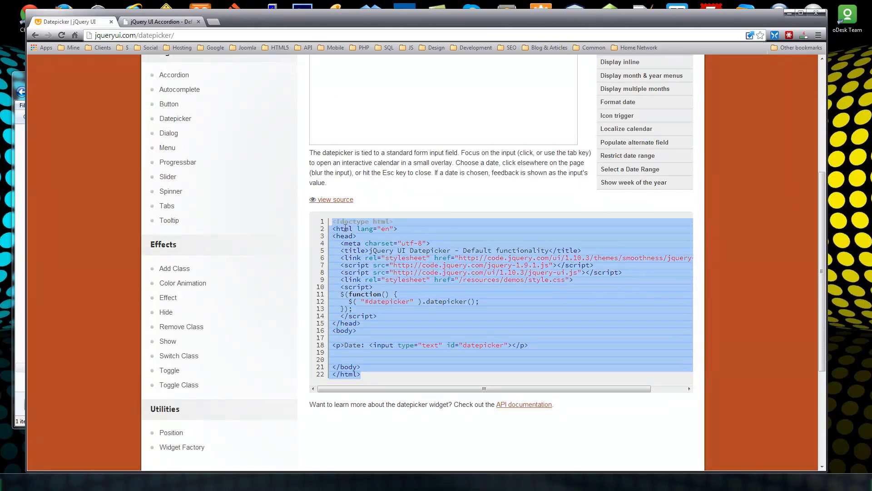
{"action": "mouse_move", "coordinate": [783, 18]}
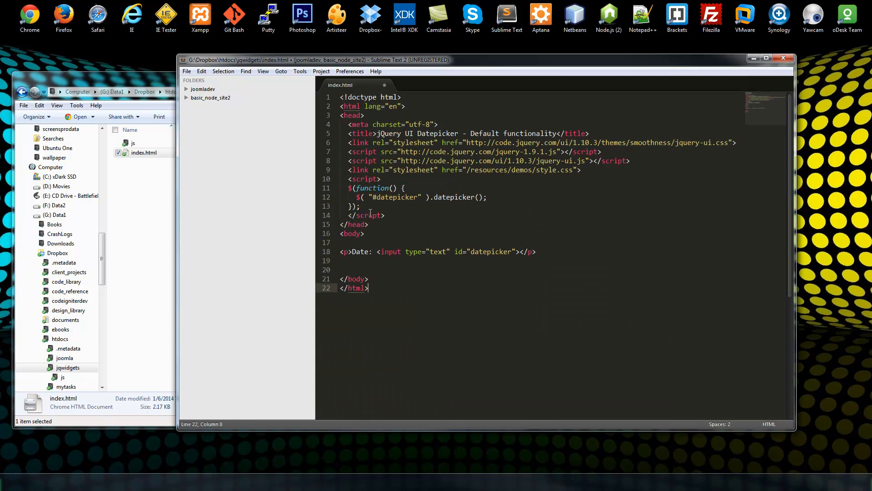
Inspect the pasted datepicker initialization code and input line in index.html
{"action": "left_click_drag", "start_coordinate": [349, 188], "coordinate": [479, 197]}
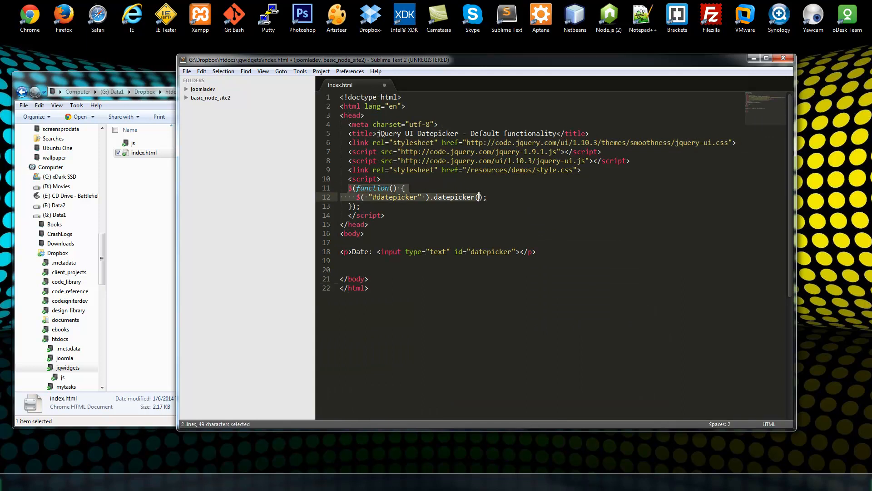
{"action": "left_click", "coordinate": [483, 207]}
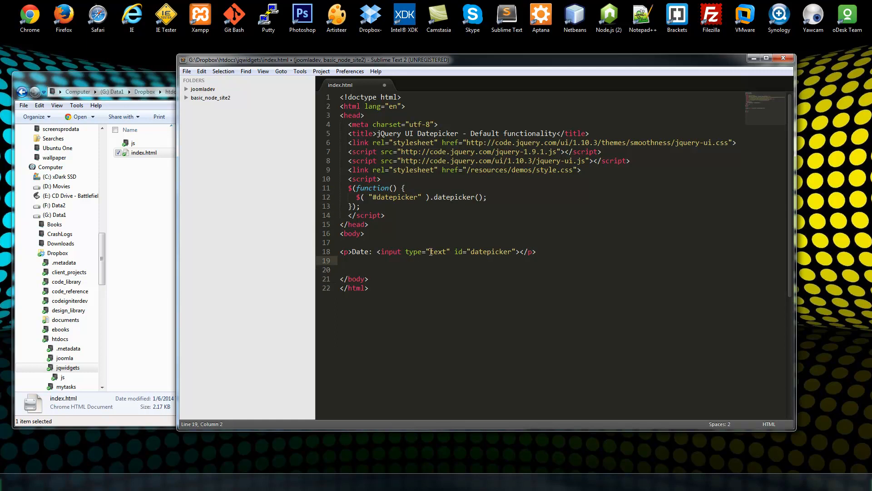
{"action": "double_click", "coordinate": [438, 252]}
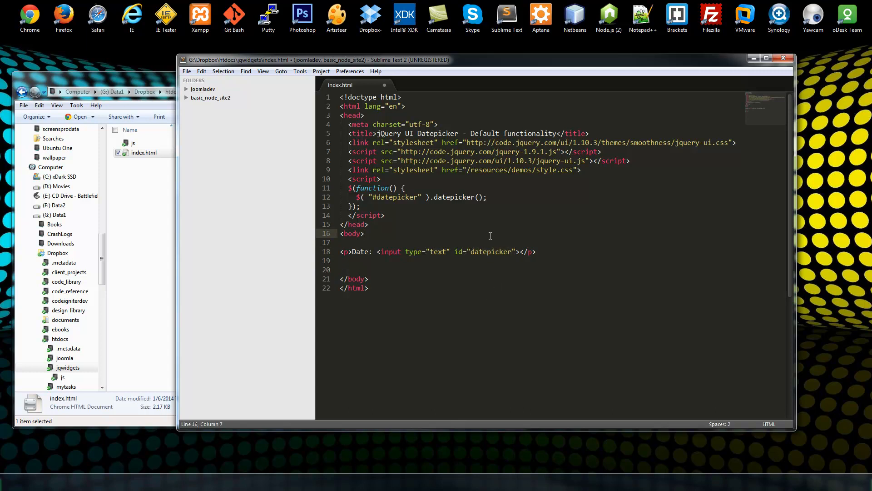
{"action": "double_click", "coordinate": [493, 252]}
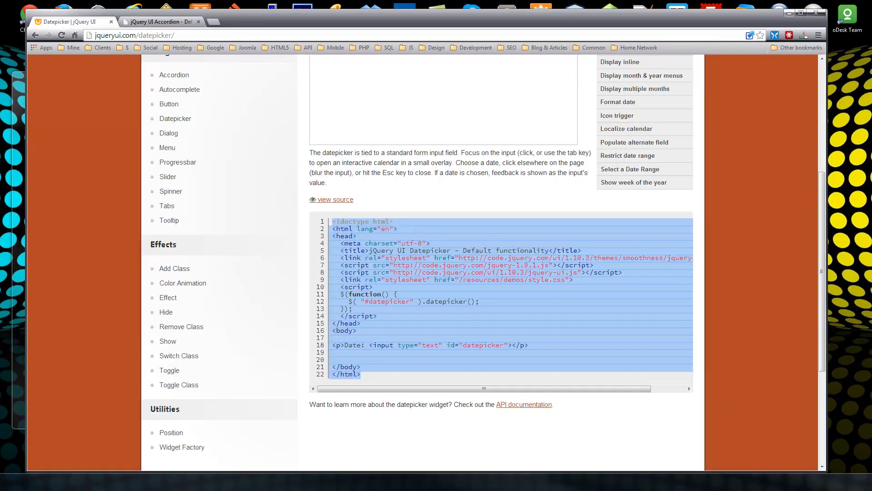
Show the local index.html's Date field and open its pop-up calendar
{"action": "left_click", "coordinate": [158, 21]}
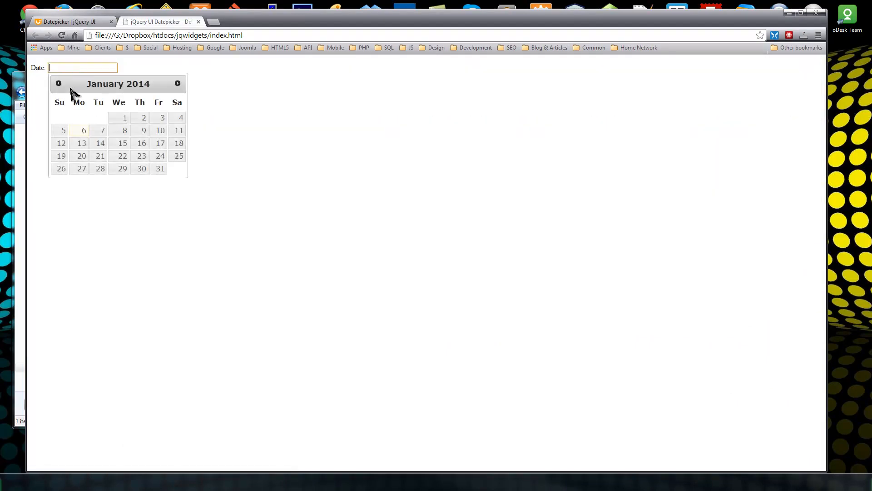
{"action": "left_click", "coordinate": [125, 117]}
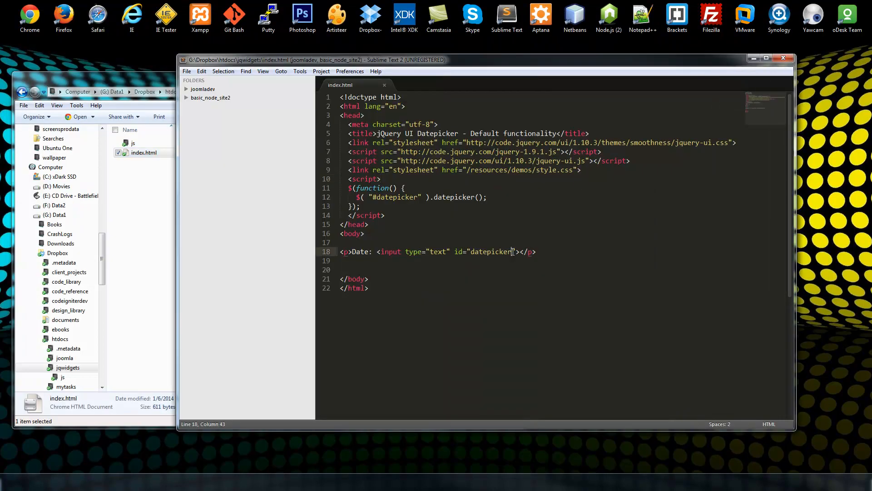
Rename the input id and the $("#datepicker") selector to 'date' and save
{"action": "double_click", "coordinate": [498, 252]}
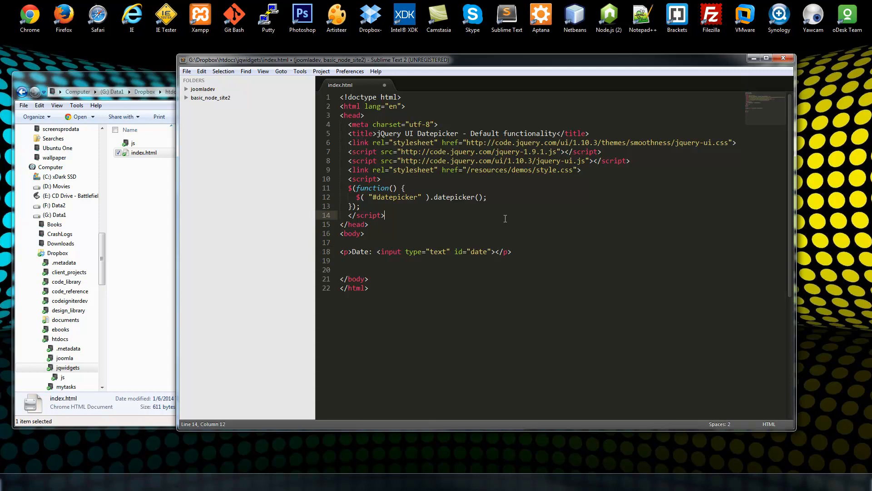
{"action": "key", "text": "ctrl+s"}
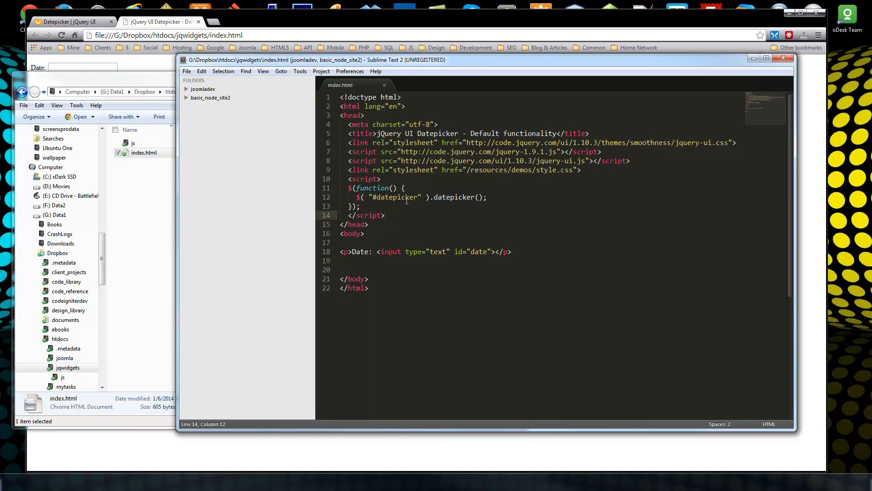
{"action": "double_click", "coordinate": [407, 197]}
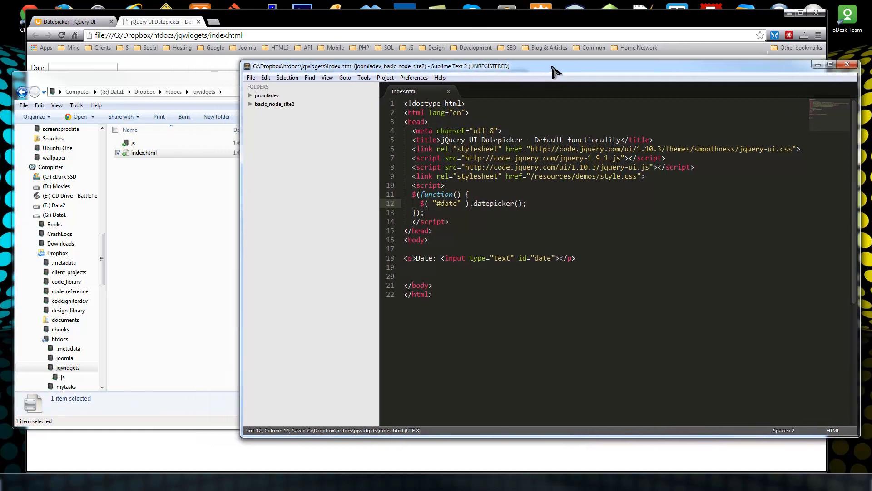
{"action": "left_click", "coordinate": [83, 67]}
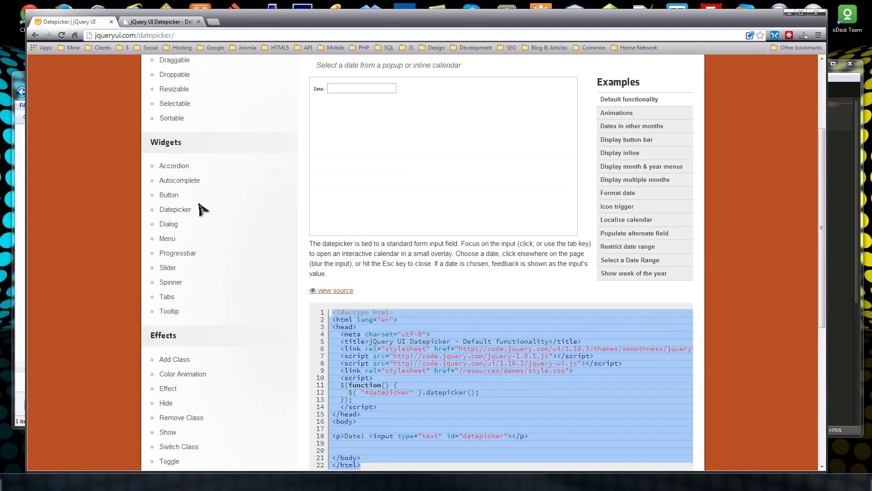
{"action": "mouse_move", "coordinate": [132, 294]}
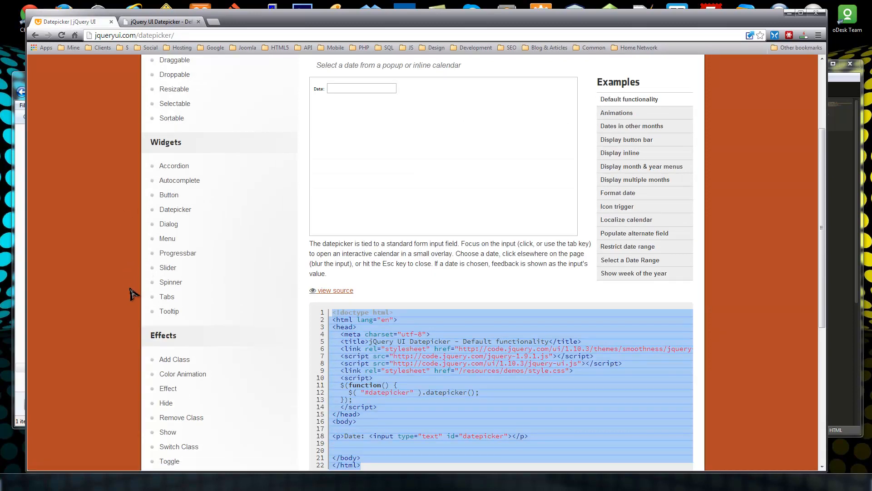
Show the jQuery UI Tabs demo, try its panels, and reveal the view-source code block
{"action": "left_click", "coordinate": [166, 296]}
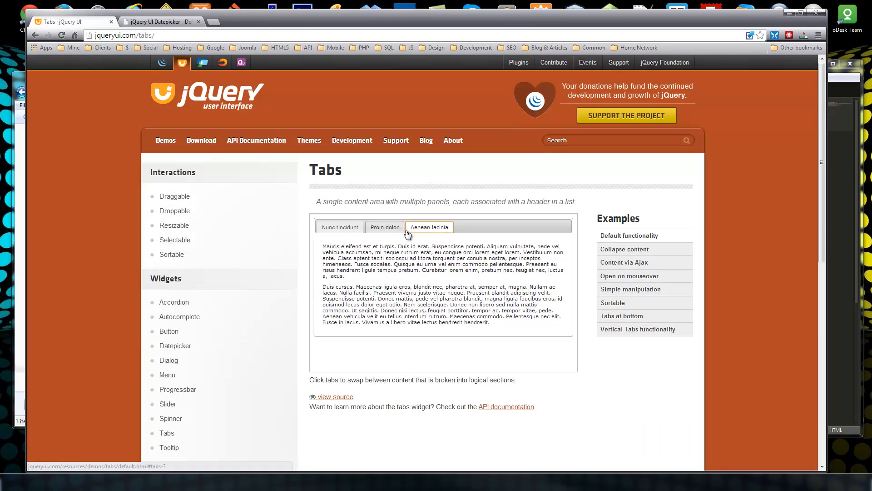
{"action": "left_click", "coordinate": [339, 227]}
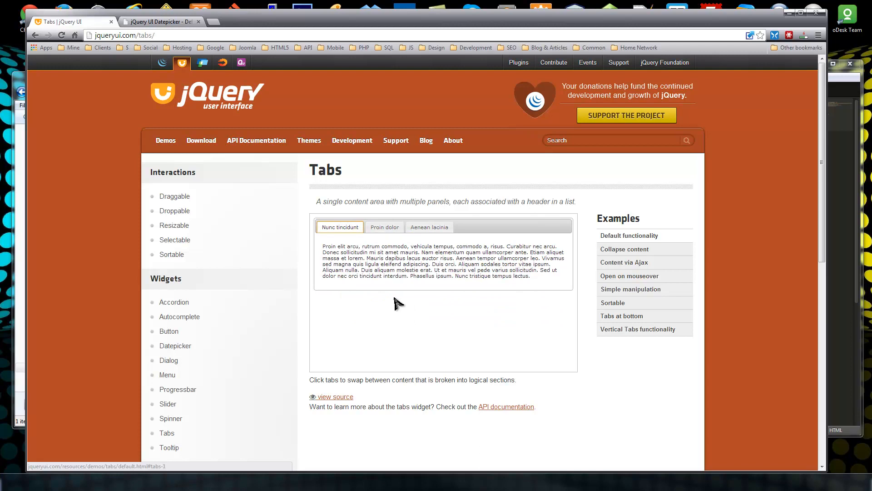
{"action": "mouse_move", "coordinate": [388, 227]}
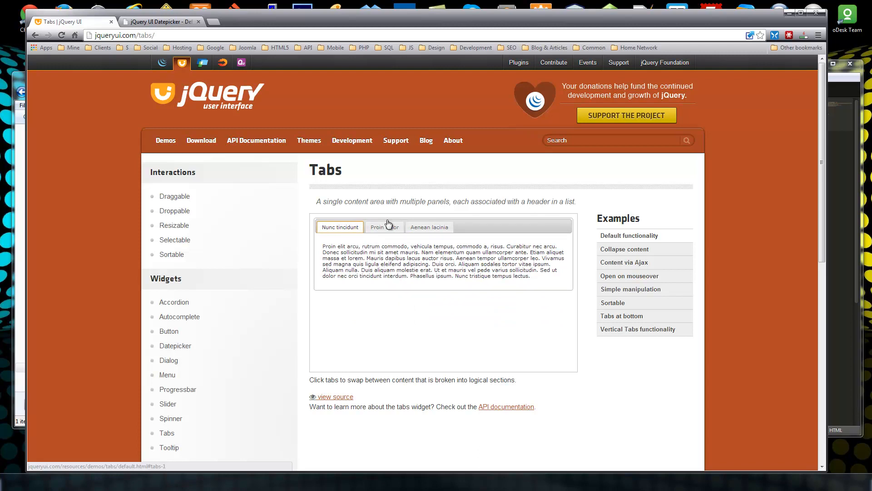
{"action": "scroll", "scroll_direction": "down", "scroll_amount": 3}
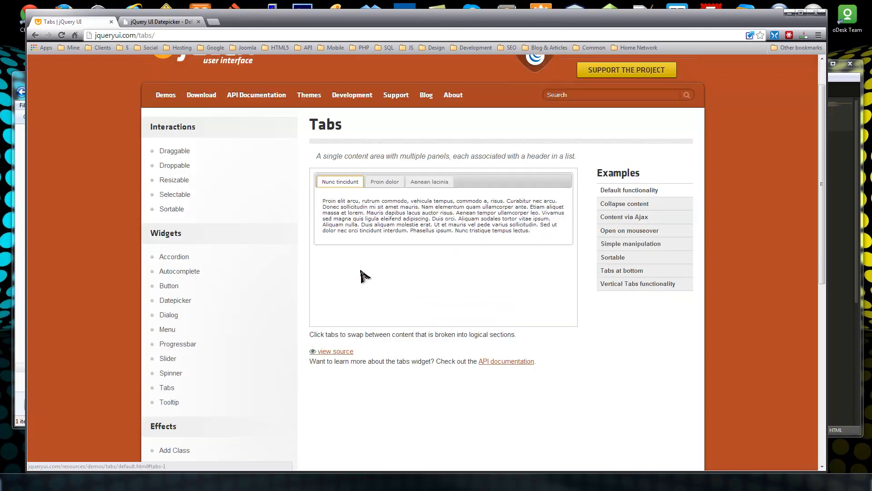
{"action": "mouse_move", "coordinate": [424, 288]}
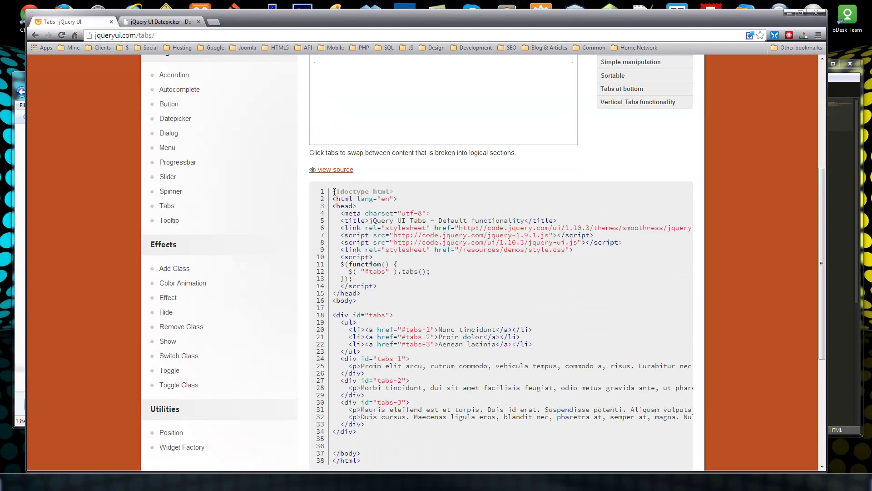
{"action": "scroll", "scroll_direction": "down", "scroll_amount": 3}
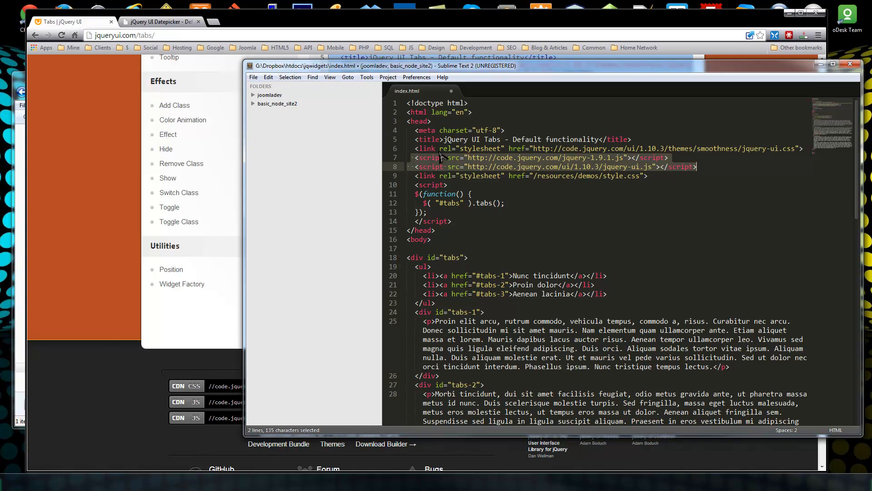
{"action": "mouse_move", "coordinate": [534, 170]}
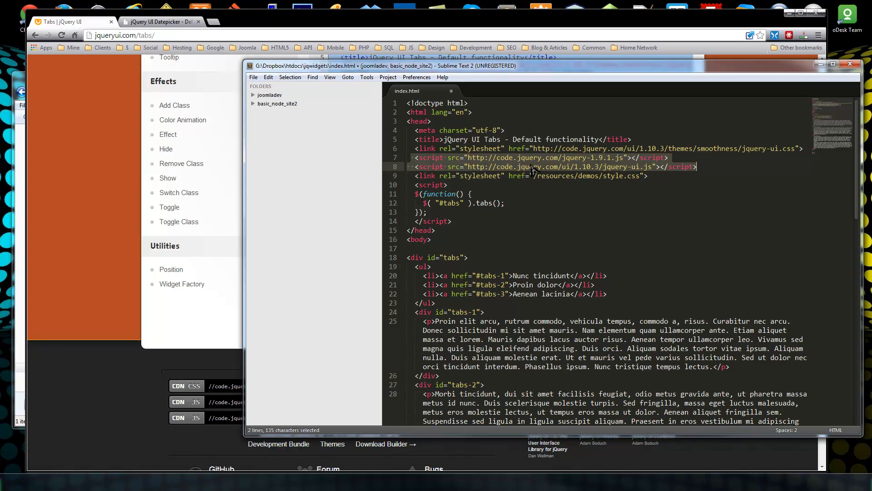
Save index.html containing the pasted jQuery UI Tabs default example
{"action": "left_click", "coordinate": [660, 189]}
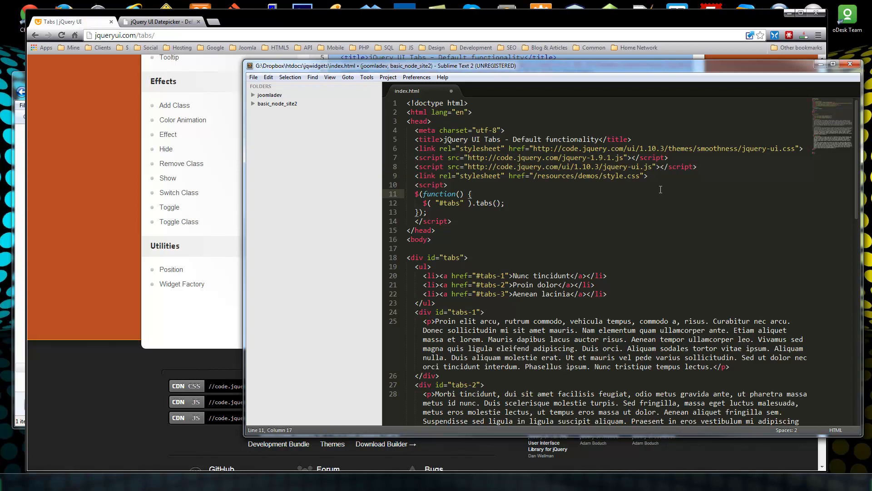
{"action": "key", "text": "ctrl+s"}
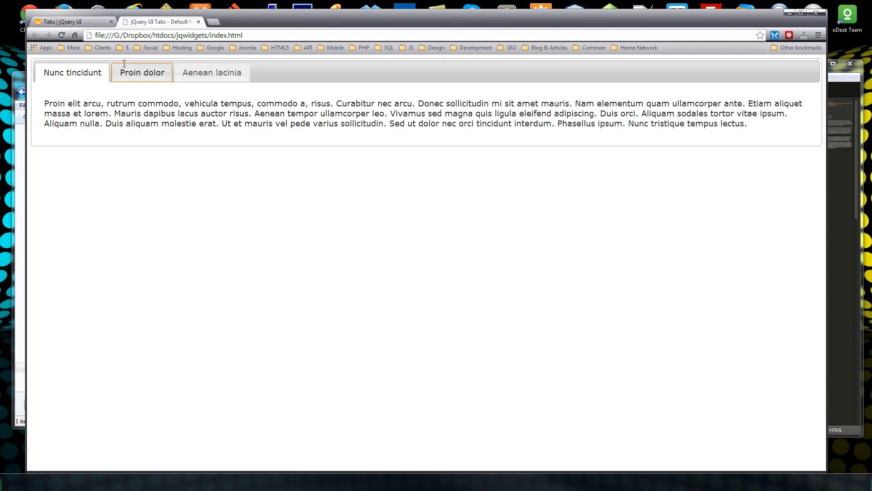
Switch between the Proin dolor and Nunc tincidunt tabs in the local three-tab widget
{"action": "left_click", "coordinate": [72, 73]}
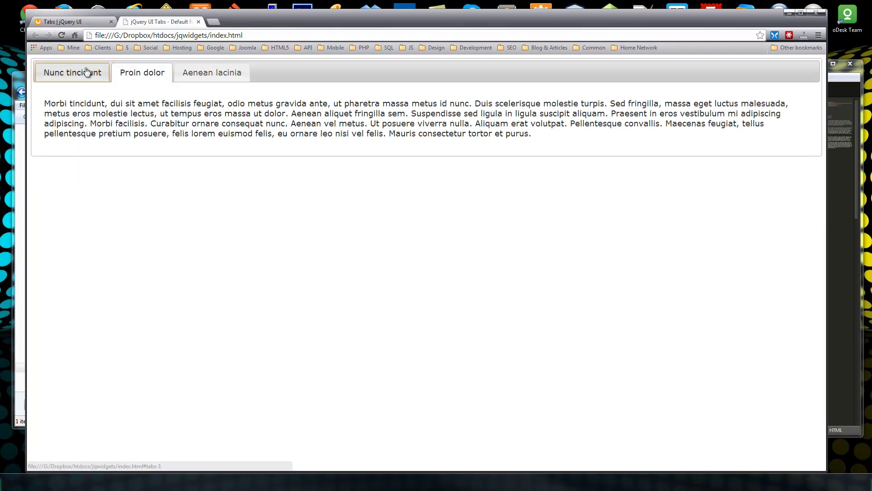
{"action": "left_click", "coordinate": [72, 73]}
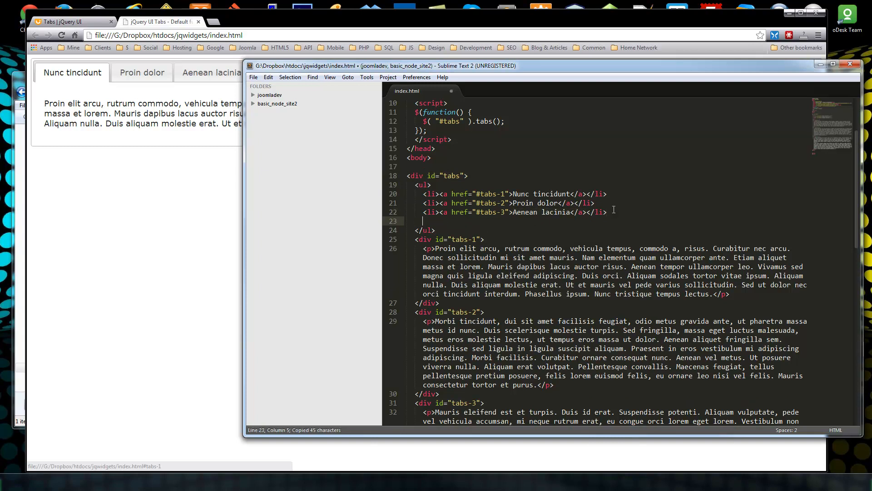
Duplicate the last <li> as a fourth tab link labelled Another Tab
{"action": "key", "text": "ctrl+v"}
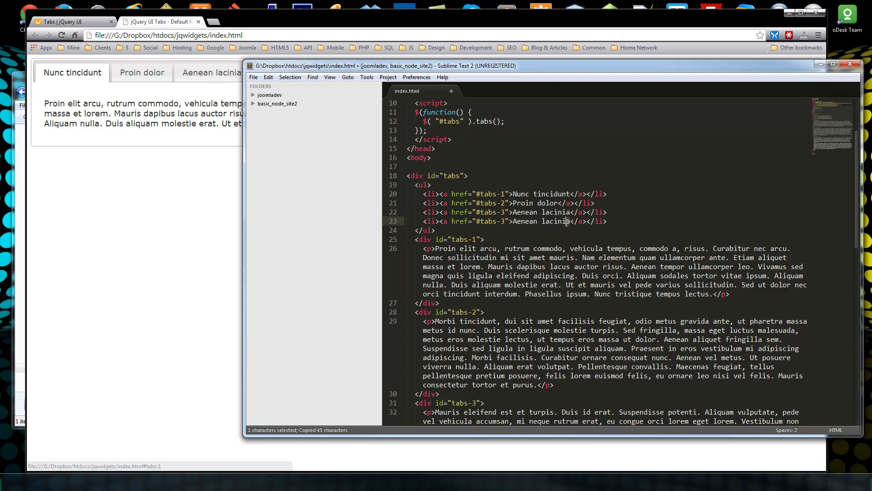
{"action": "key", "text": "Delete"}
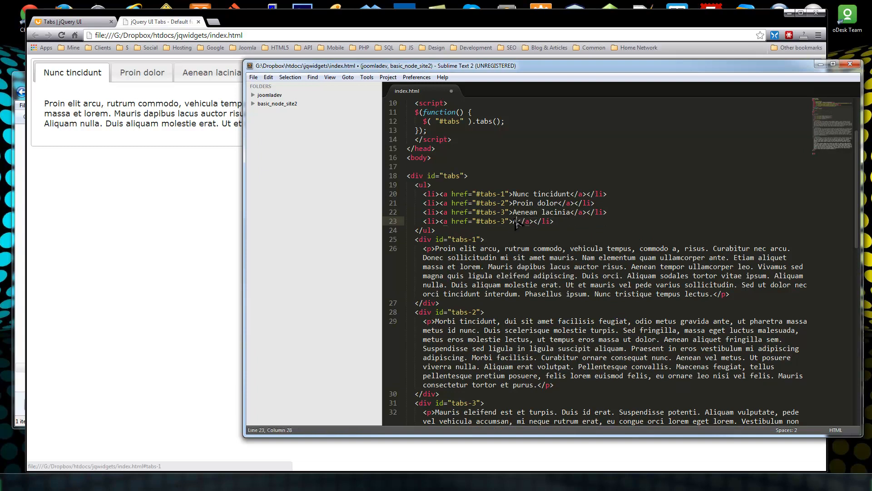
{"action": "type", "text": ">"}
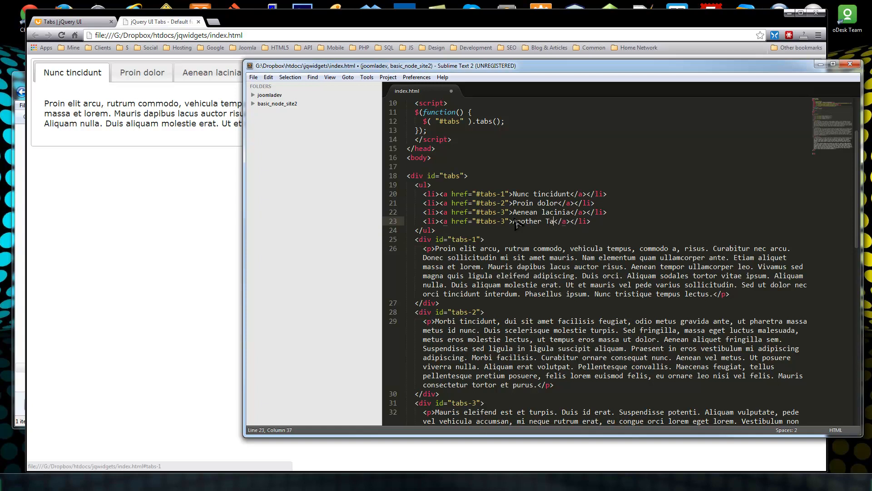
{"action": "scroll", "scroll_direction": "down", "scroll_amount": 3}
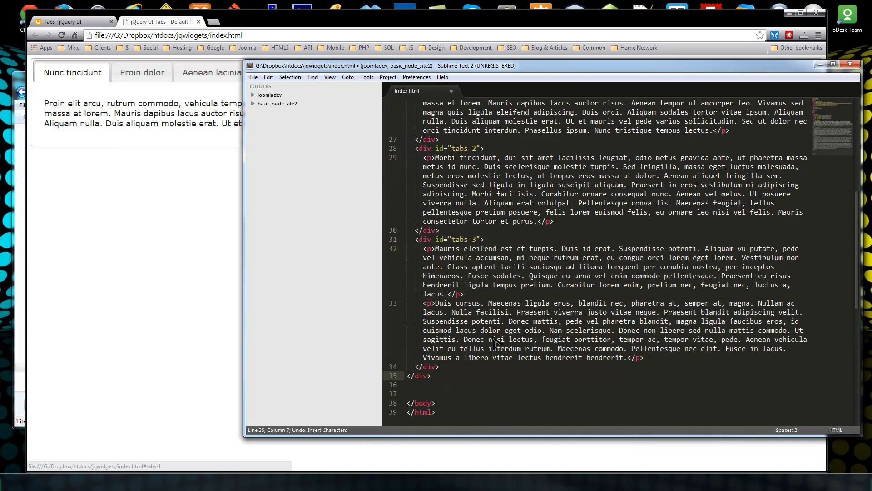
Add a tabs-4 panel with <p>I am a new tab</p> and save index.html
{"action": "key", "text": "enter"}
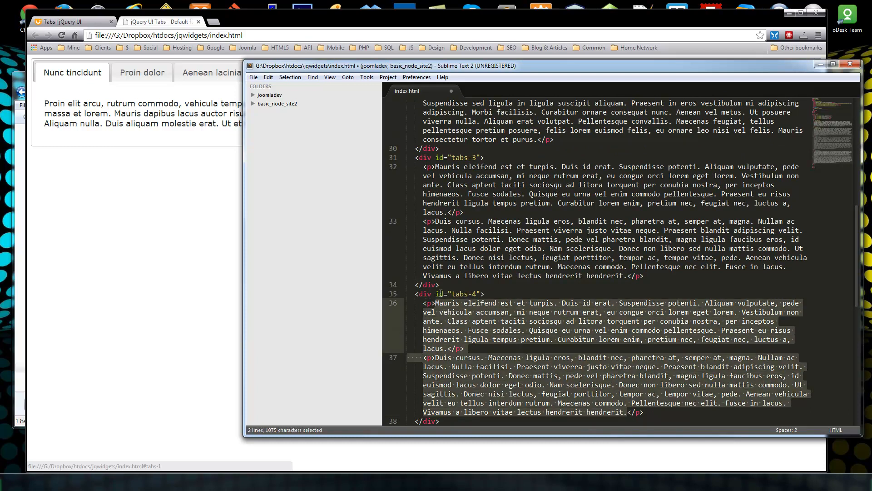
{"action": "type", "text": "I am a</p>"}
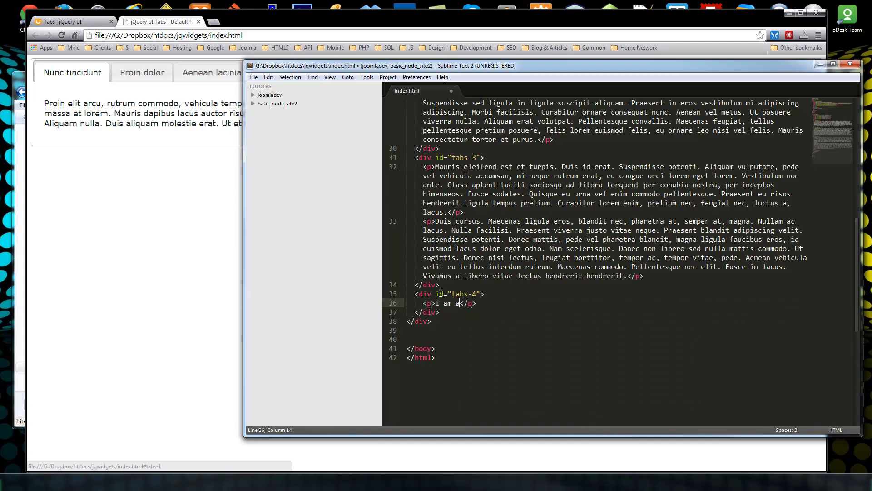
{"action": "type", "text": "new tab"}
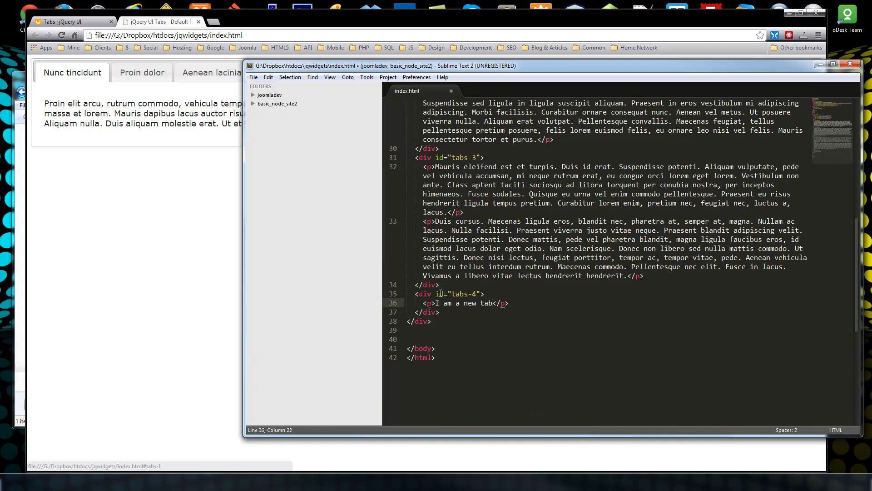
{"action": "key", "text": "ctrl+s"}
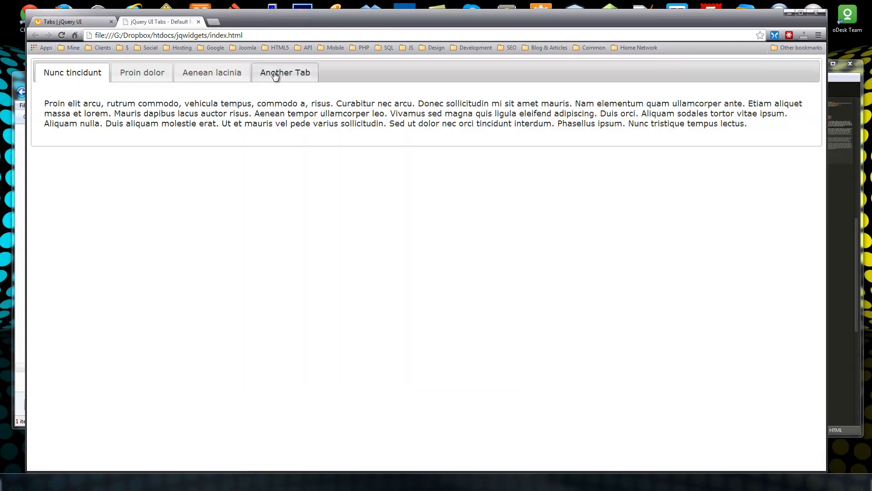
View Another Tab reading 'I am a new tab', then switch through Proin dolor and Nunc tincidunt
{"action": "left_click", "coordinate": [284, 73]}
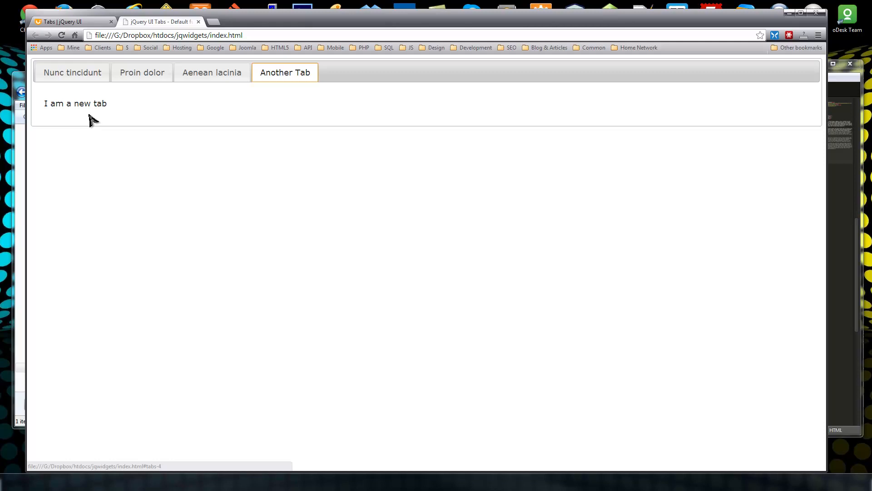
{"action": "left_click", "coordinate": [142, 73]}
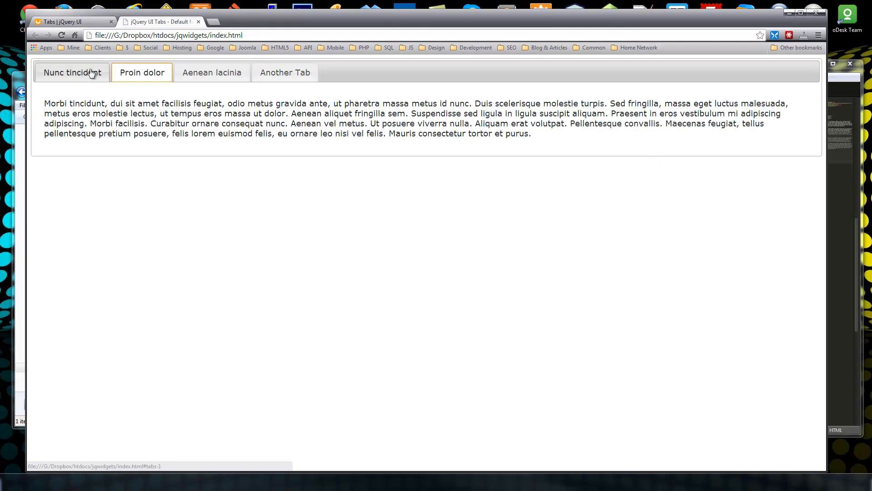
{"action": "left_click", "coordinate": [72, 72]}
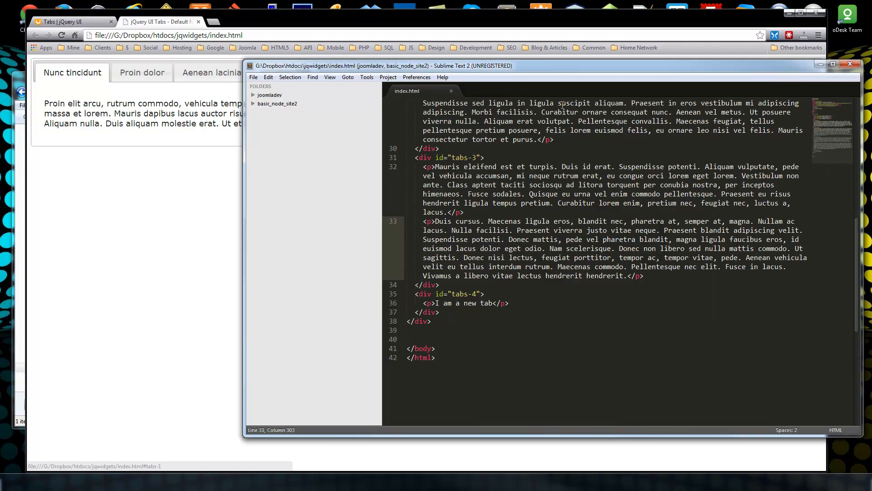
{"action": "mouse_move", "coordinate": [416, 76]}
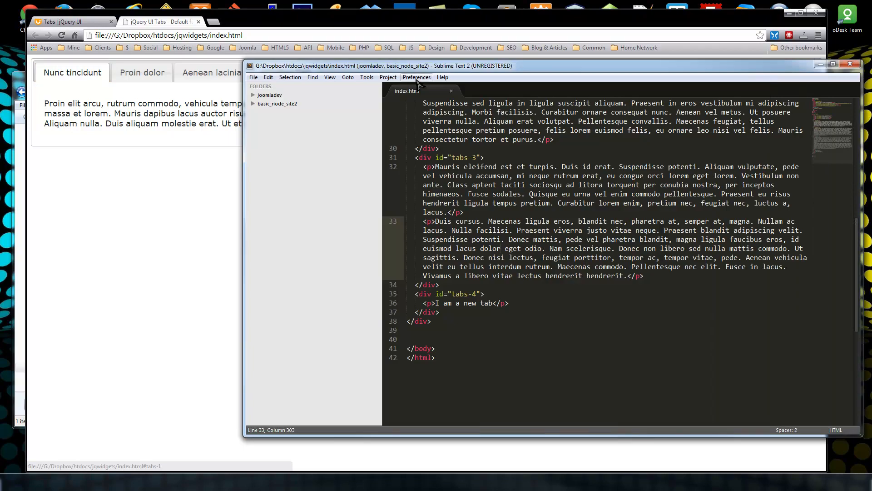